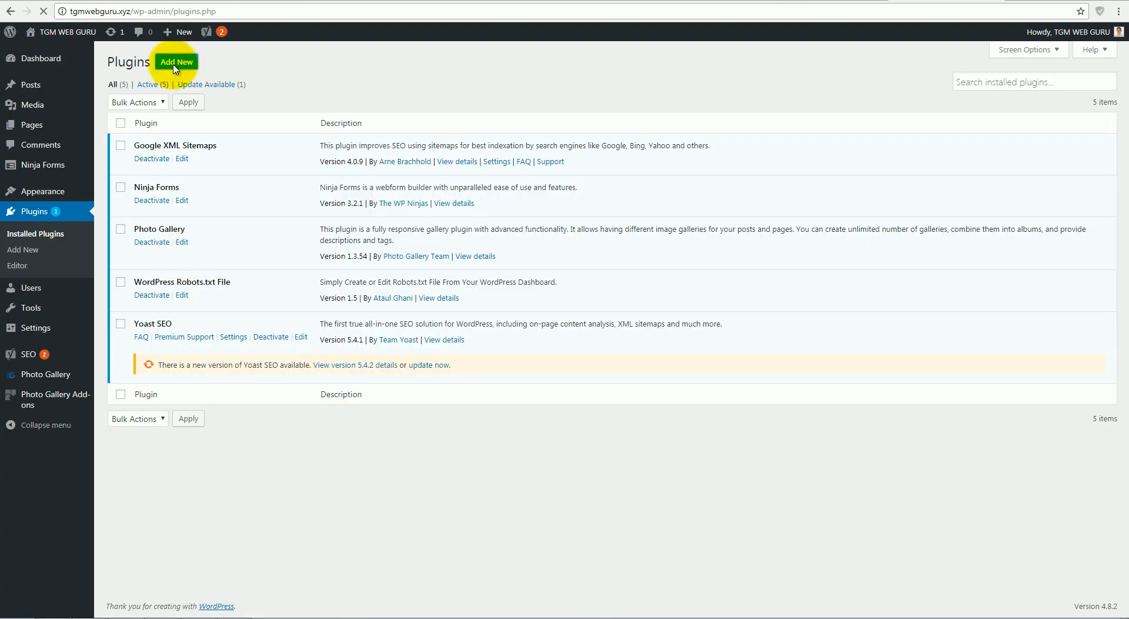
Search Add New plugins for "broken link", install Broken Link Checker and activate it
click(175, 62)
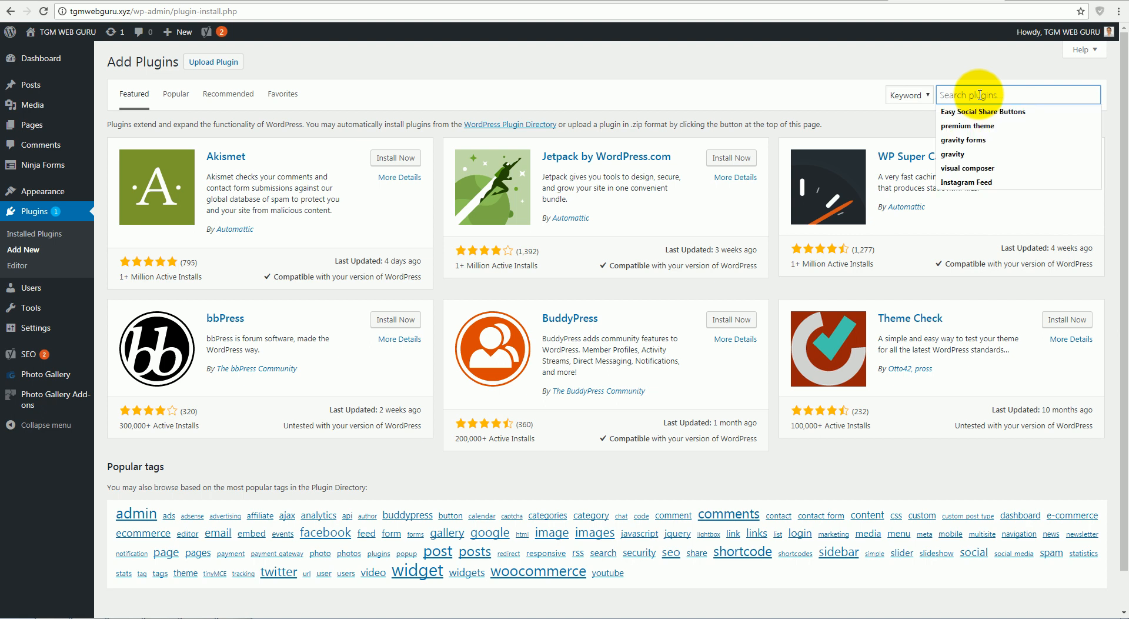
text(broken link)
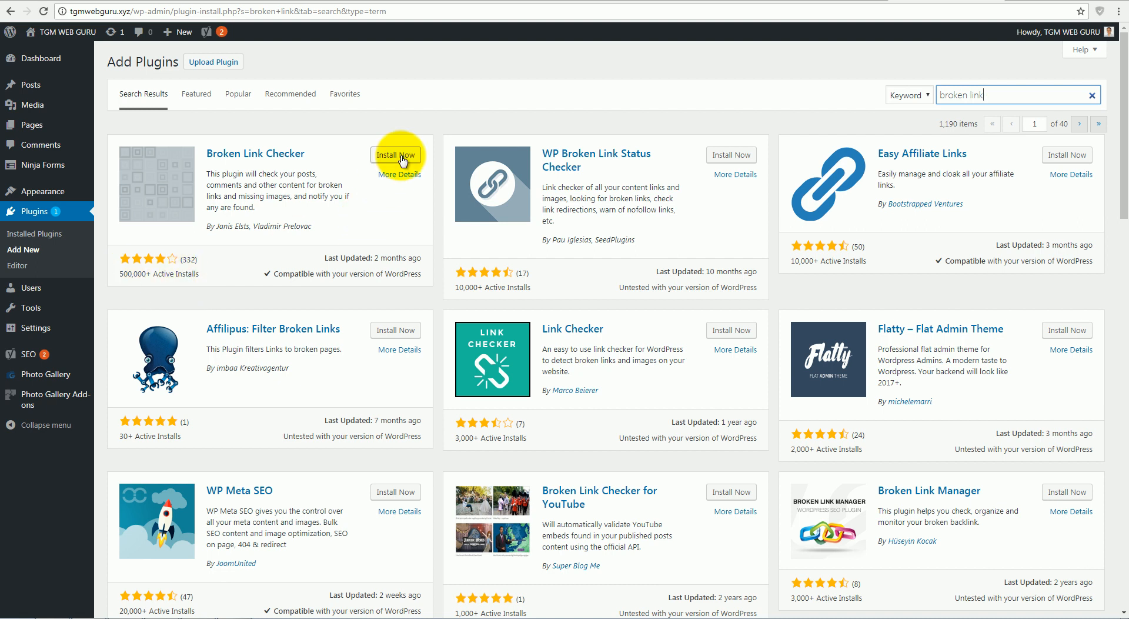
click(397, 155)
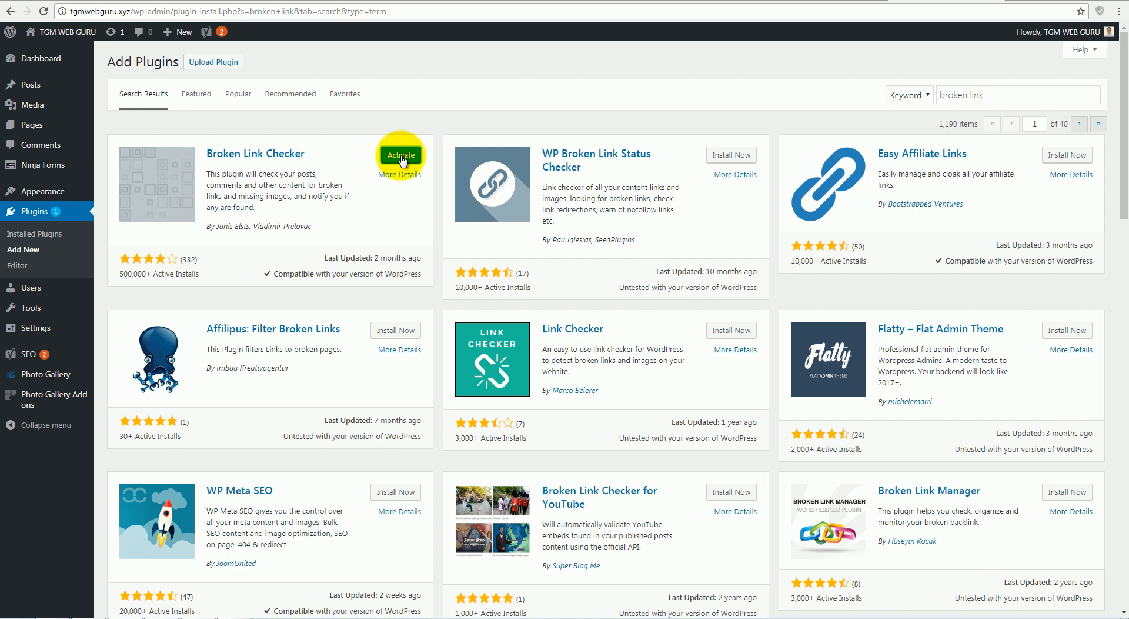
click(400, 155)
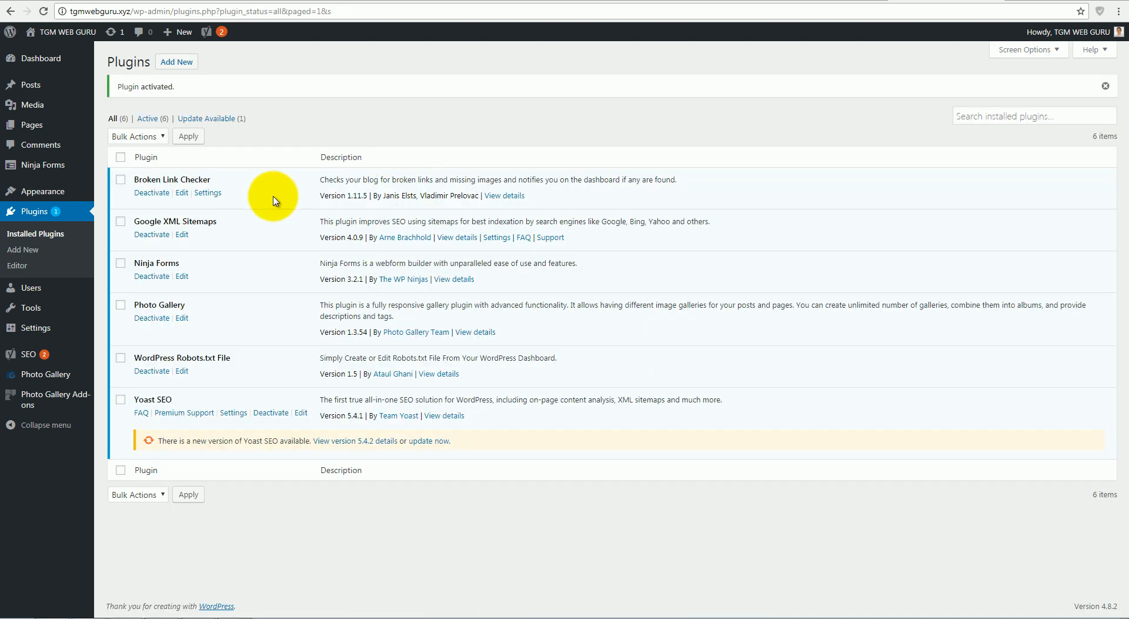
In Look For Links In settings, include Acf fields, custom fields and galleries in the scan
click(207, 191)
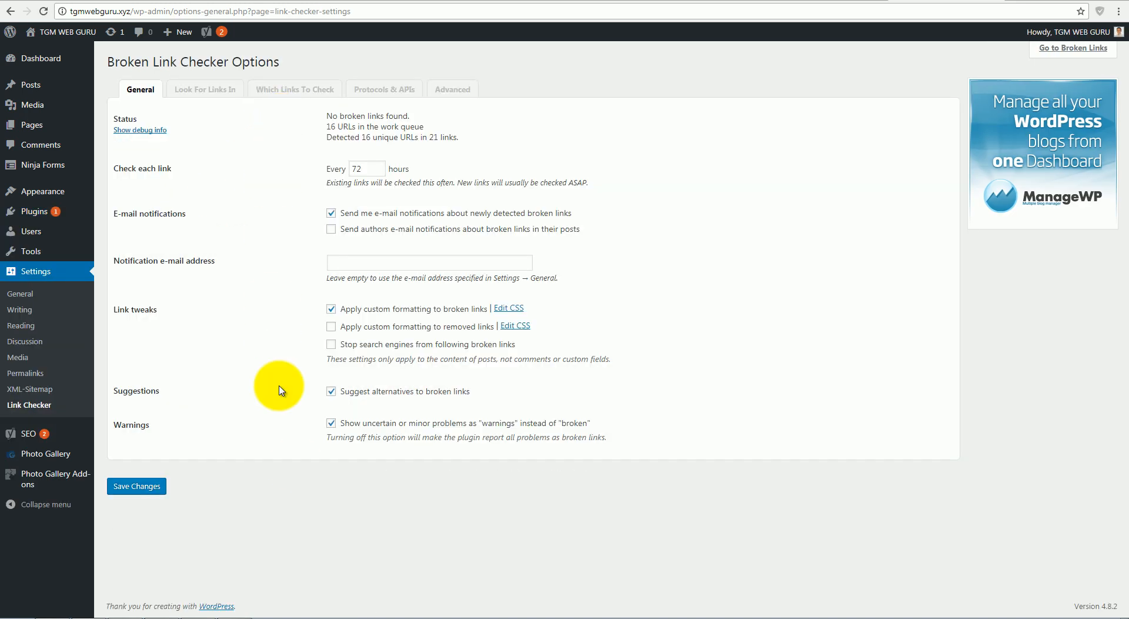
click(204, 89)
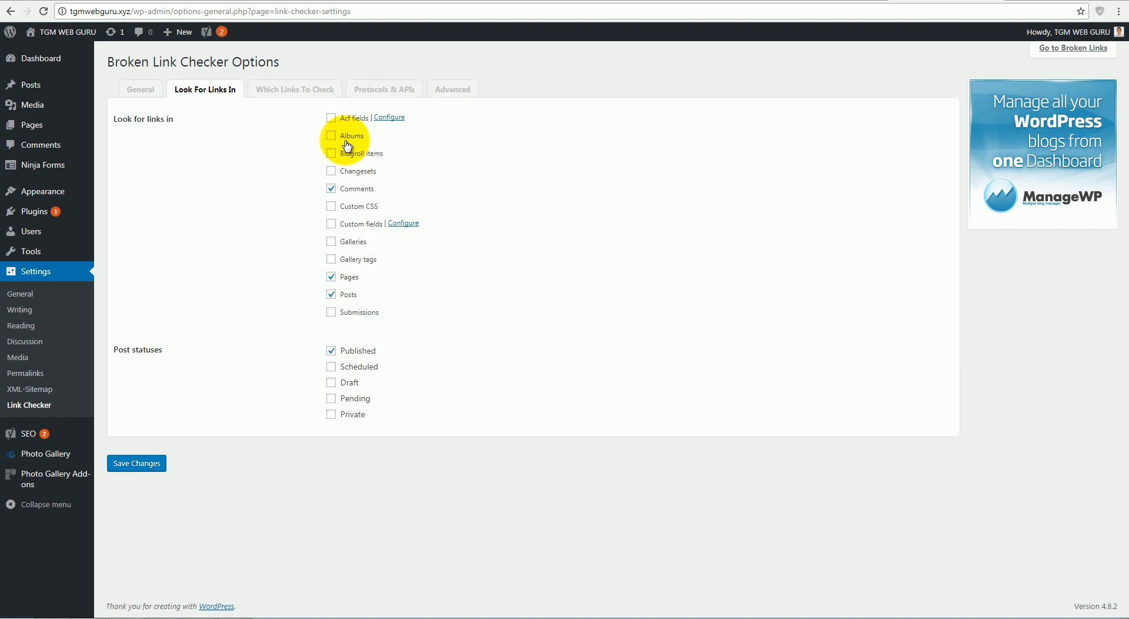
mouse_move(339, 118)
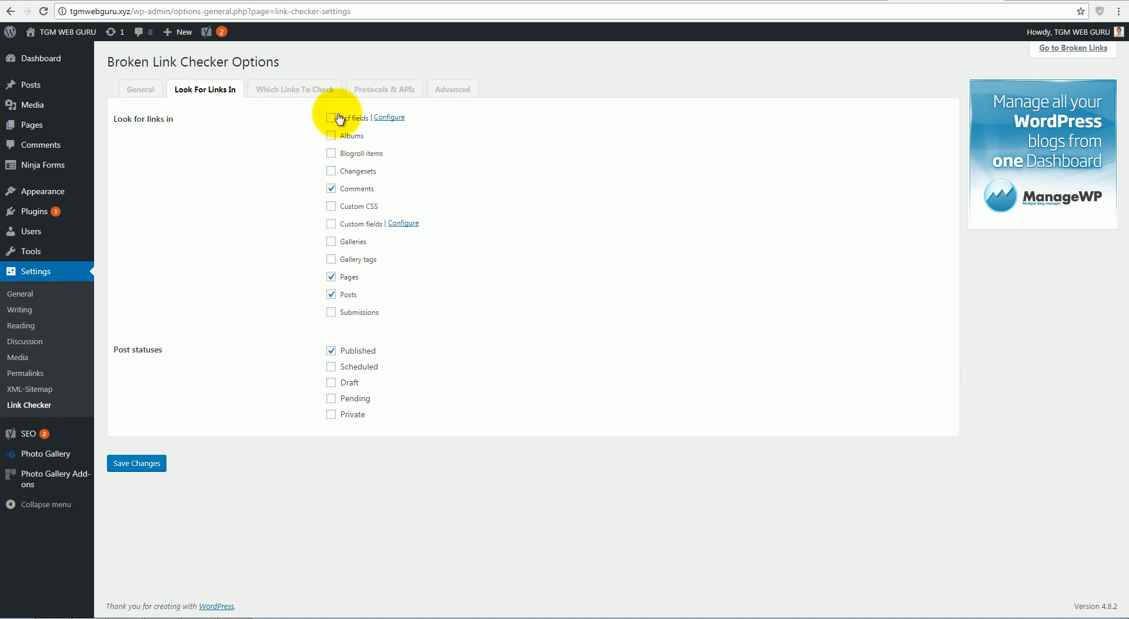
click(330, 118)
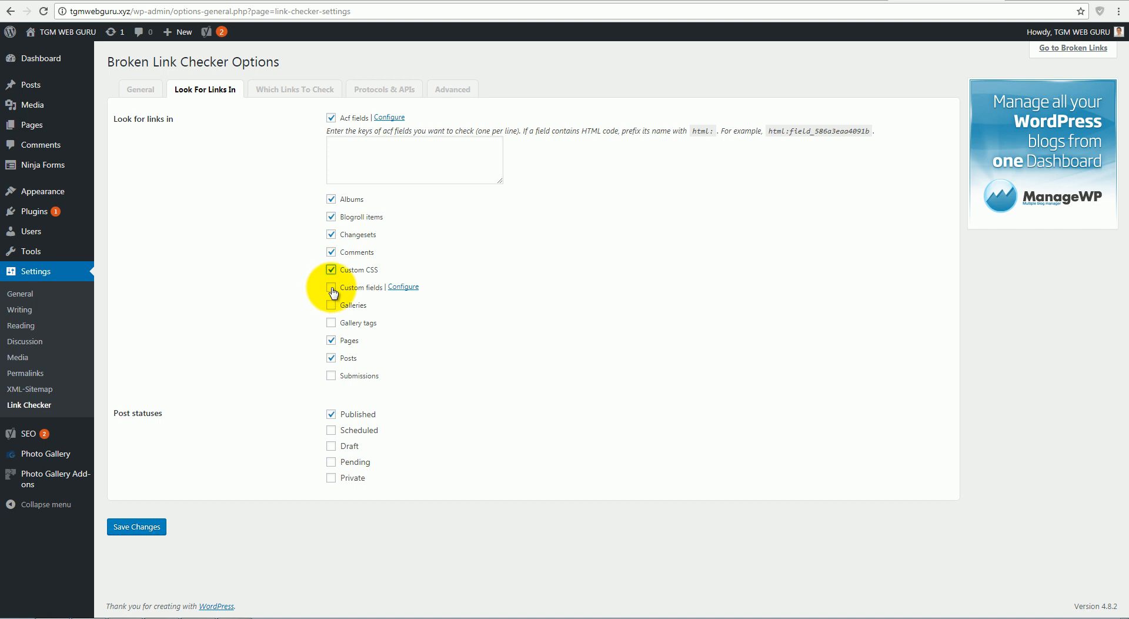
click(331, 287)
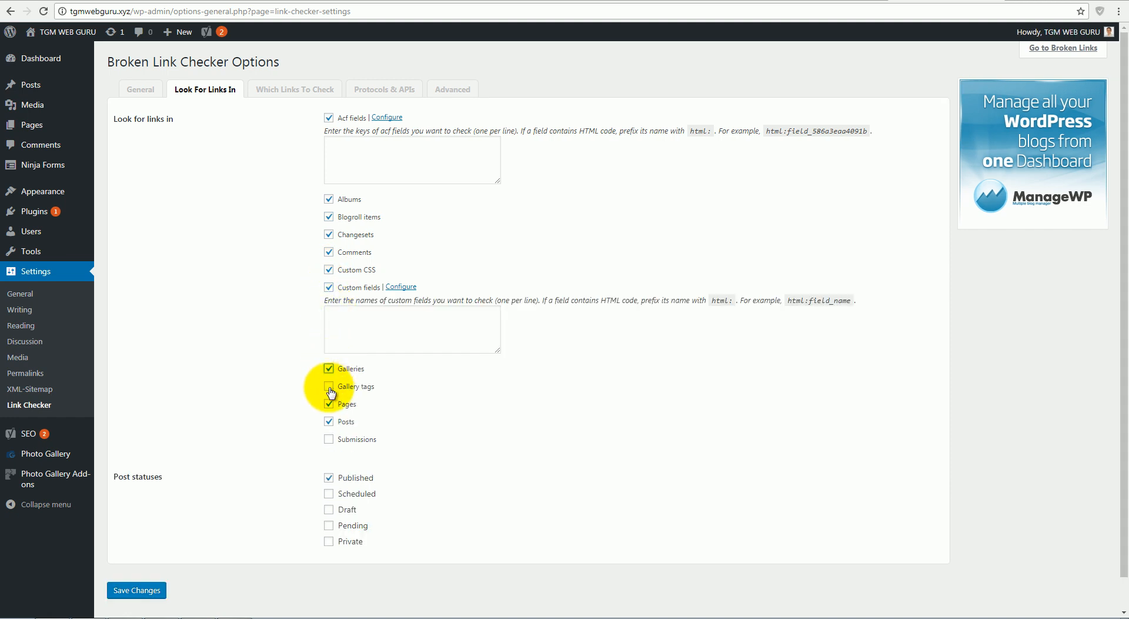
click(329, 386)
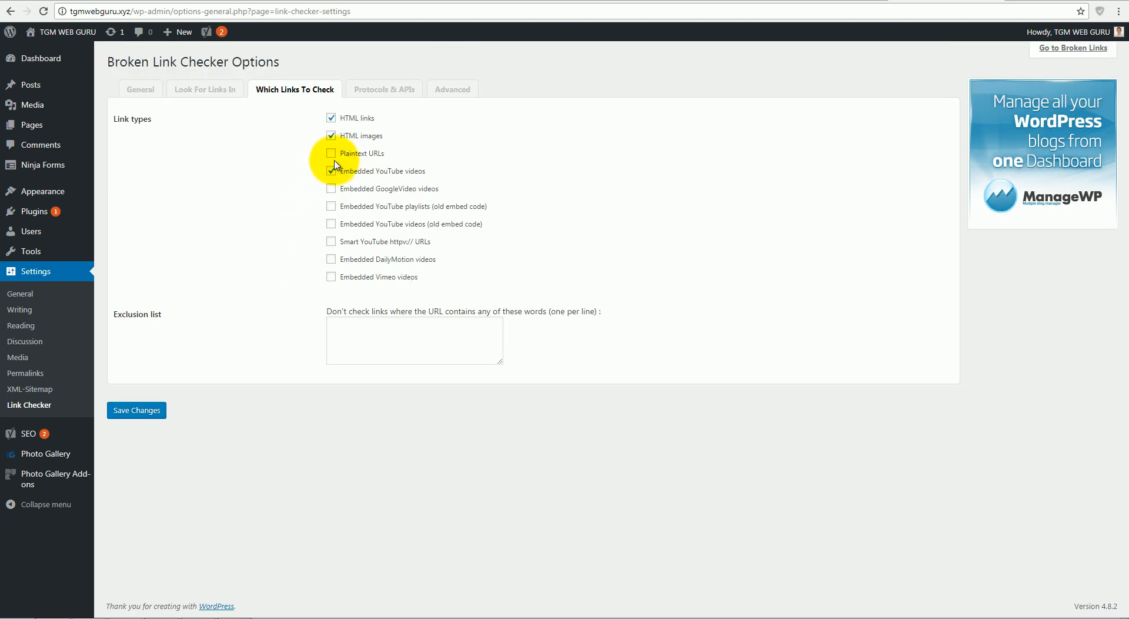
Enable plaintext URLs, Smart YouTube httpv:// URLs and another API, then save the settings
click(331, 153)
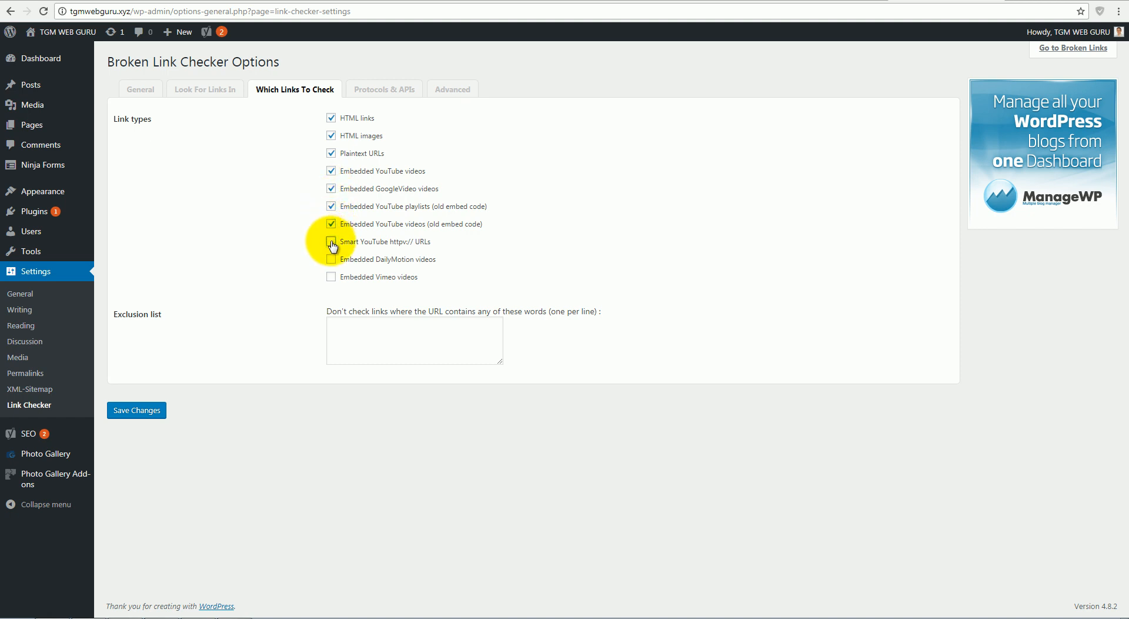
click(383, 89)
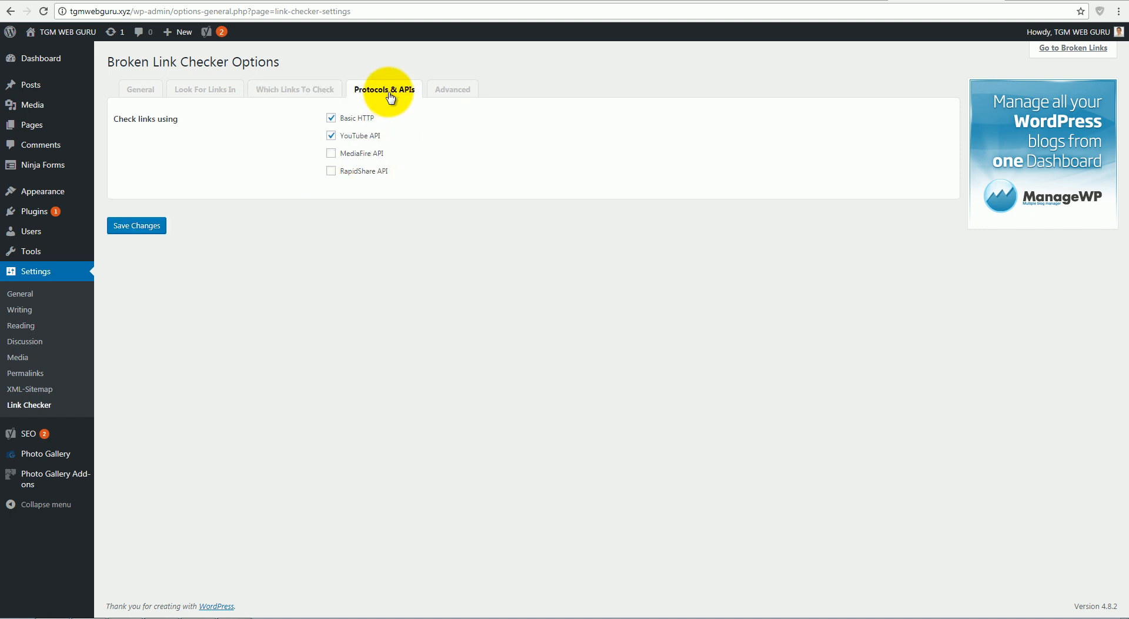
click(331, 171)
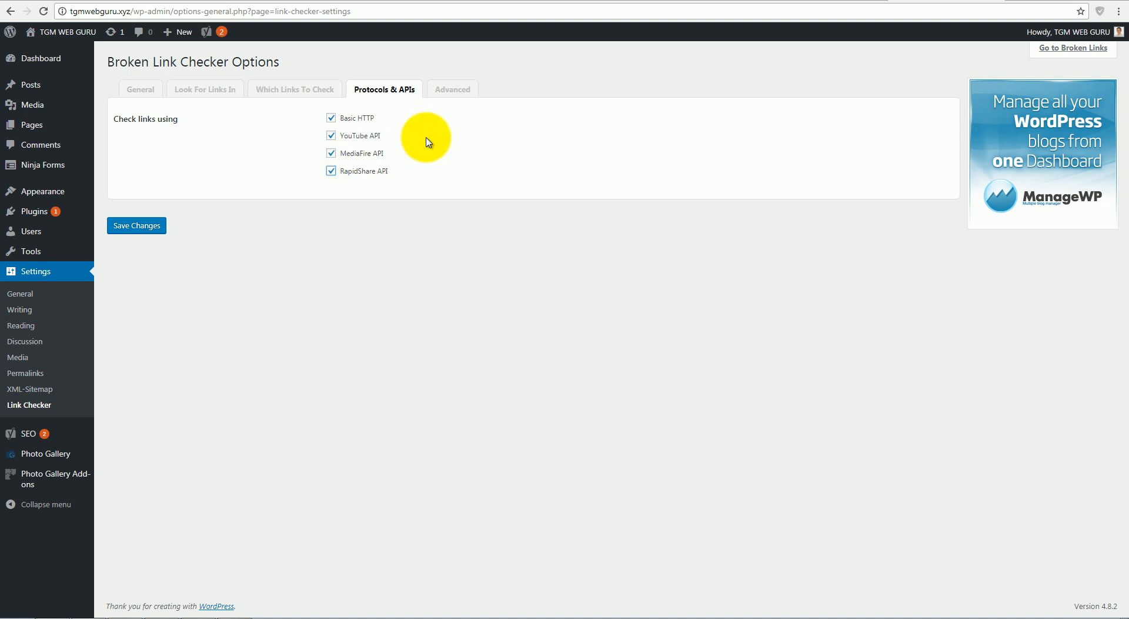
scroll(down, 3)
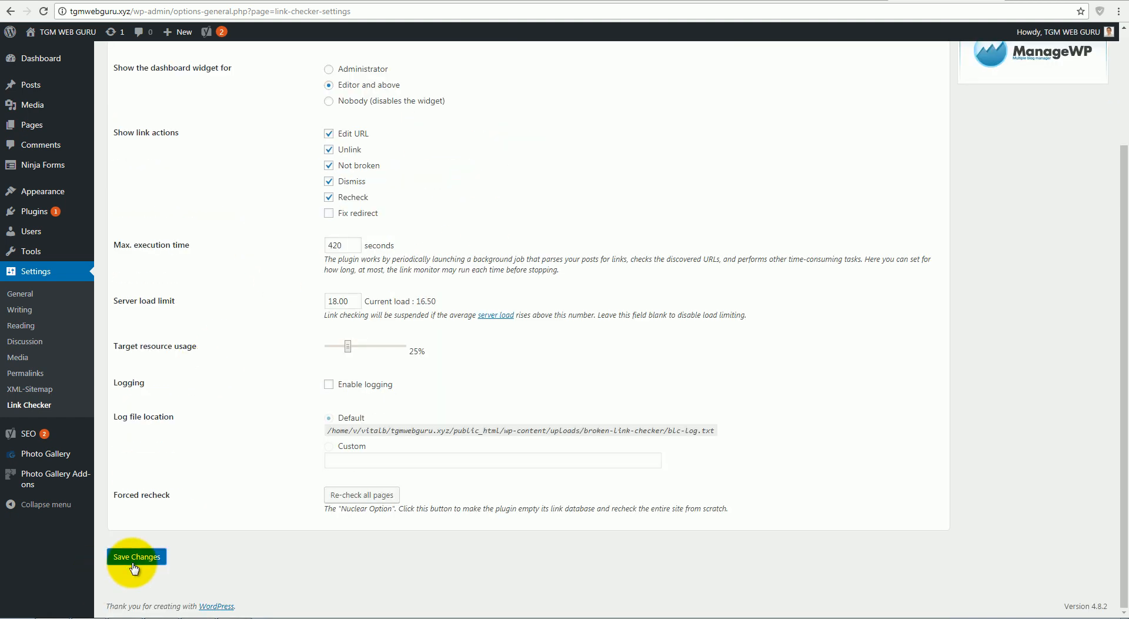
click(136, 556)
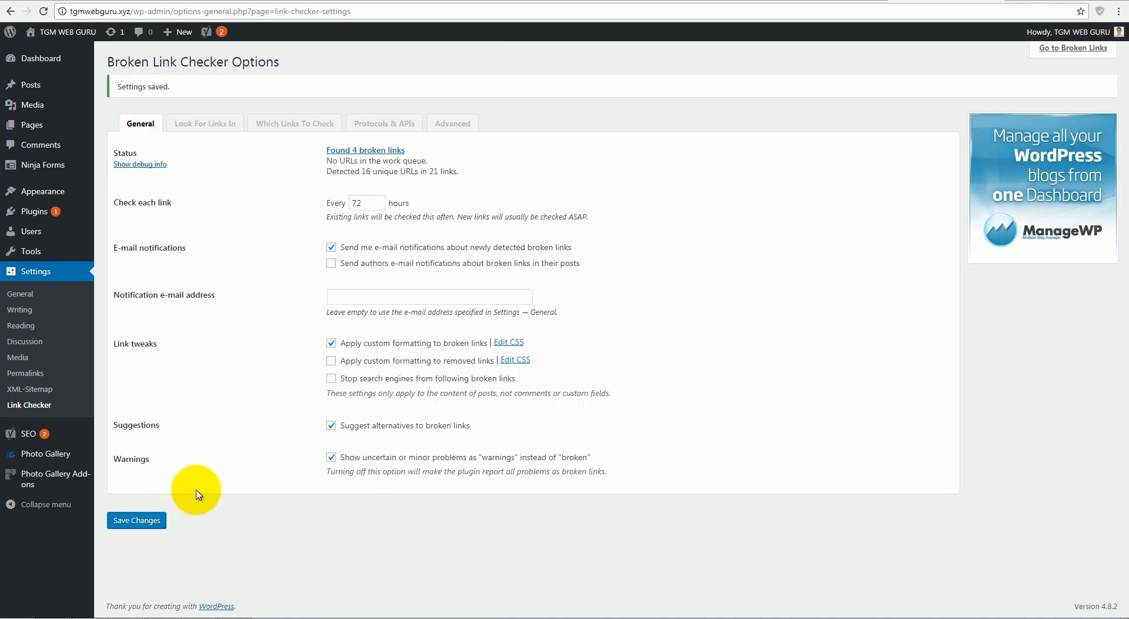
mouse_move(32, 250)
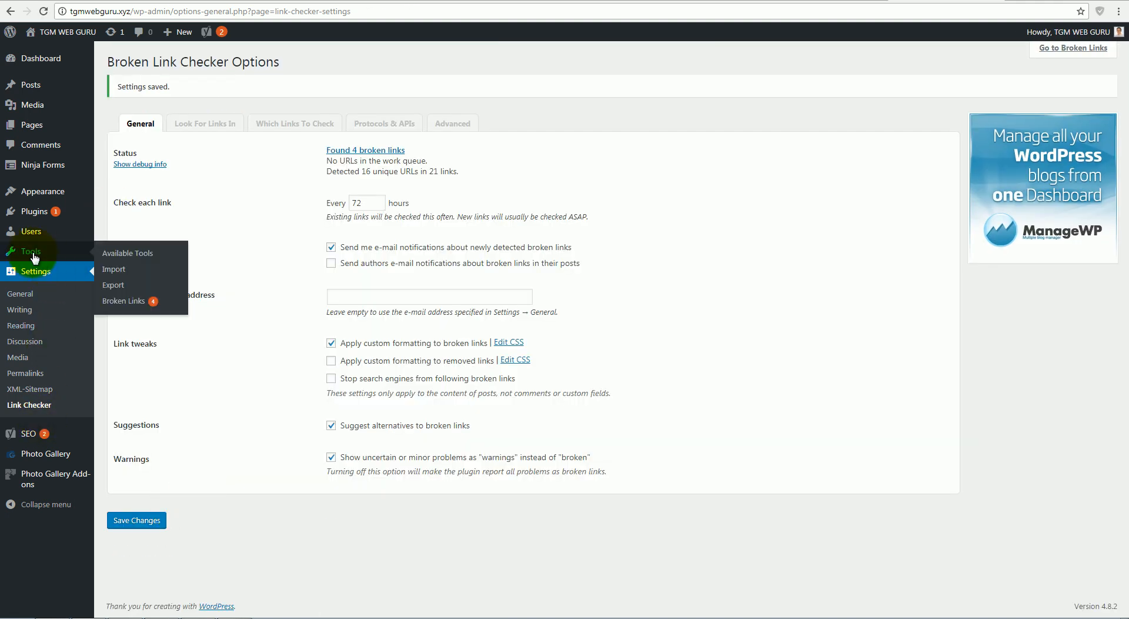
mouse_move(124, 304)
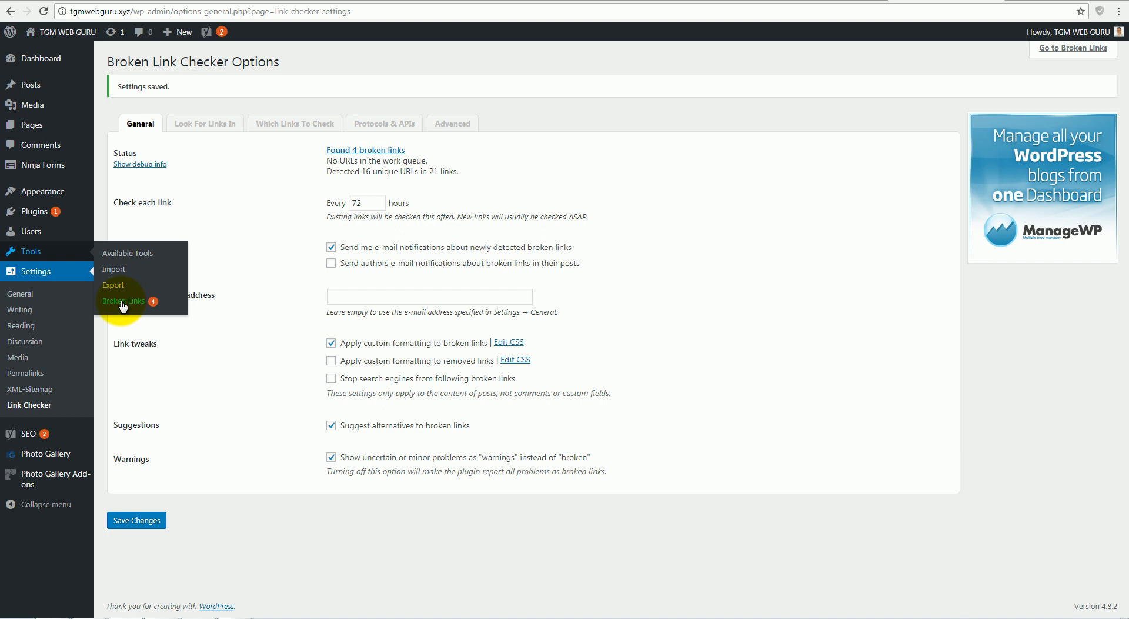
View Tools > Broken Links, filtering All 16 links, the 4 broken ones, then Redirects
click(122, 300)
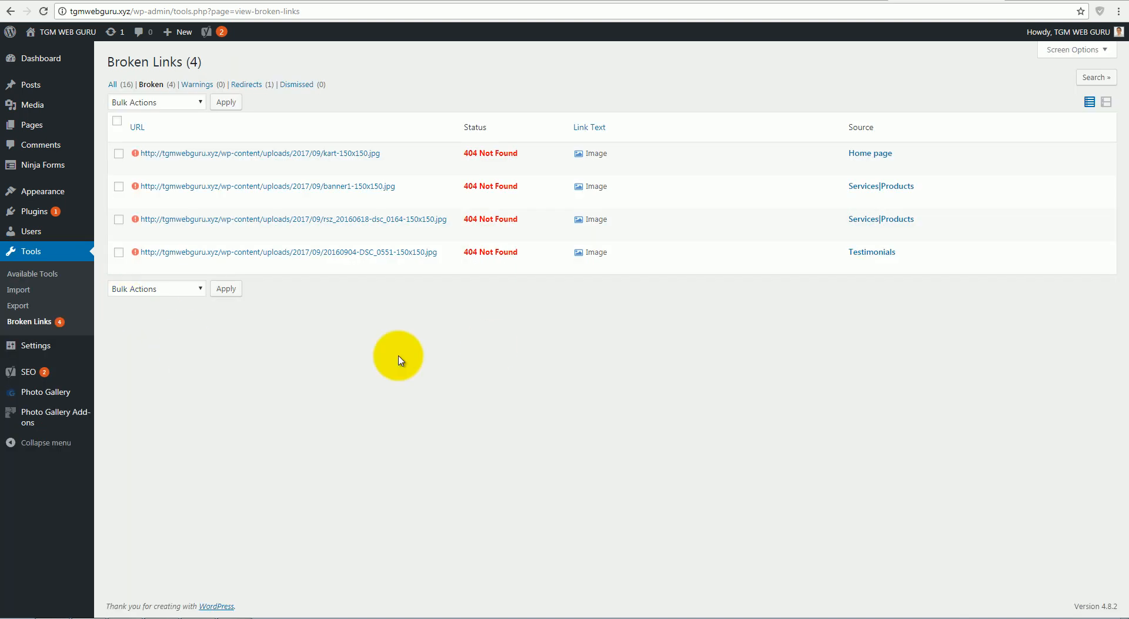
mouse_move(445, 341)
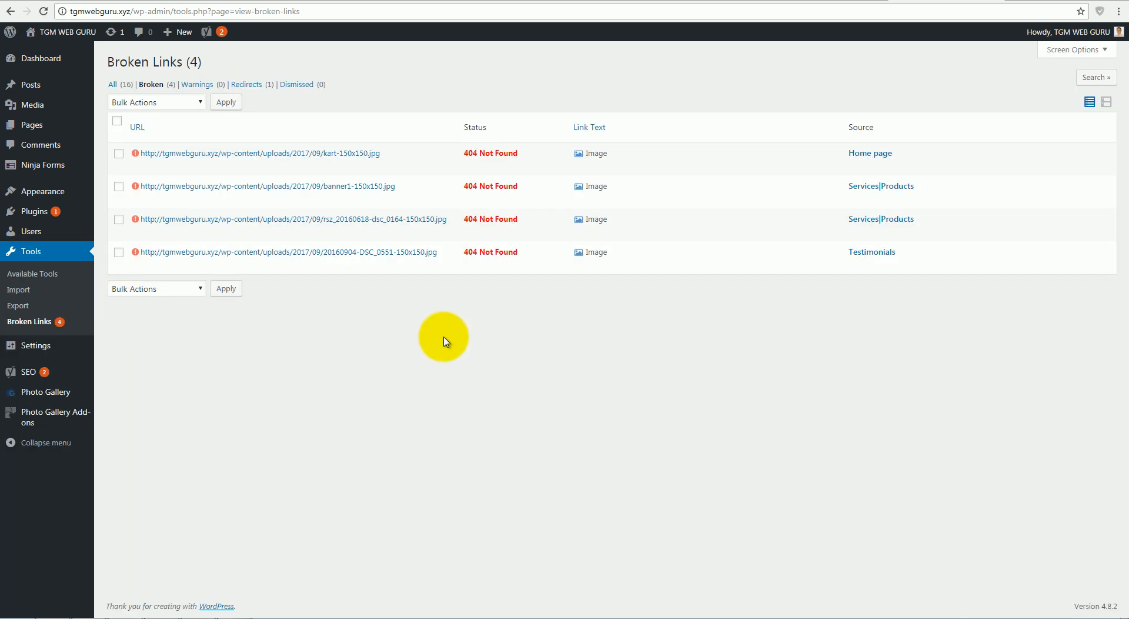
click(111, 84)
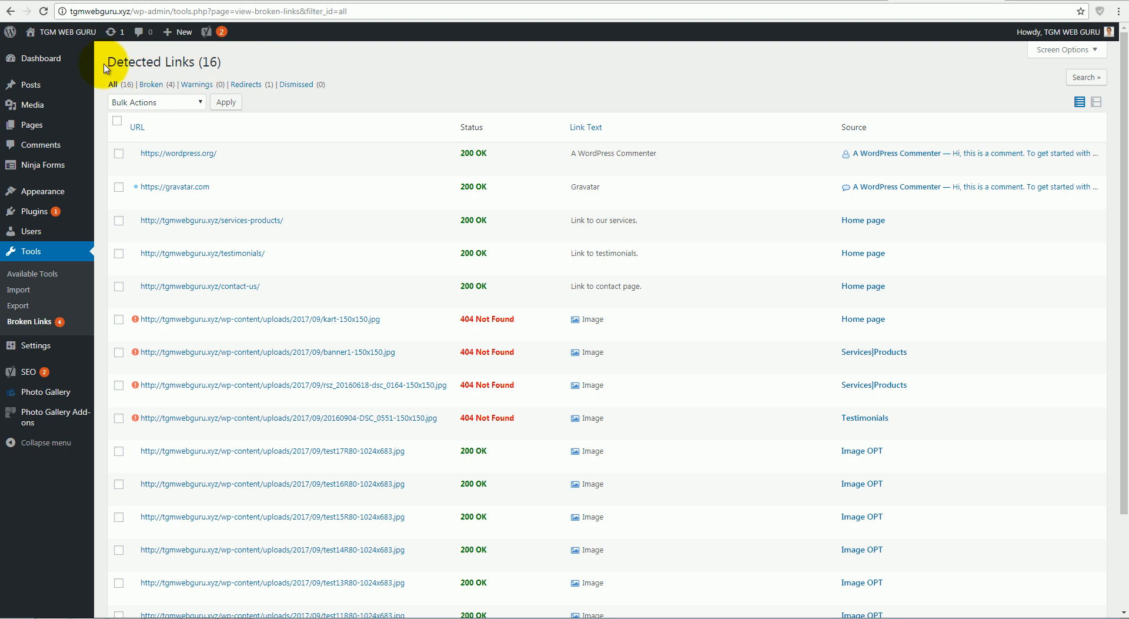
mouse_move(364, 233)
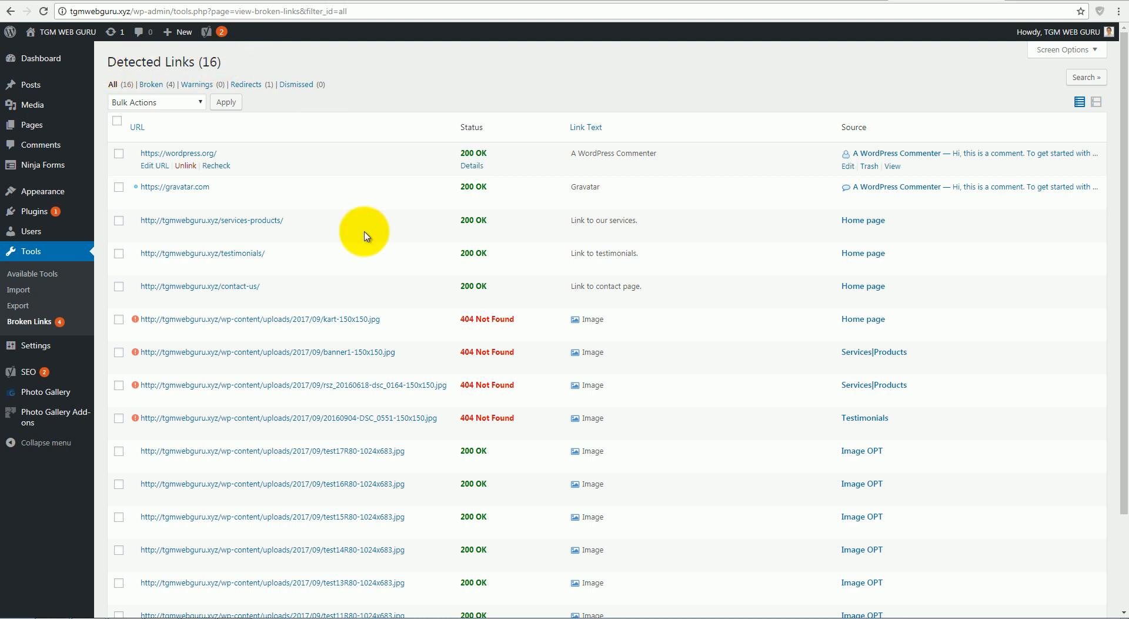
mouse_move(150, 84)
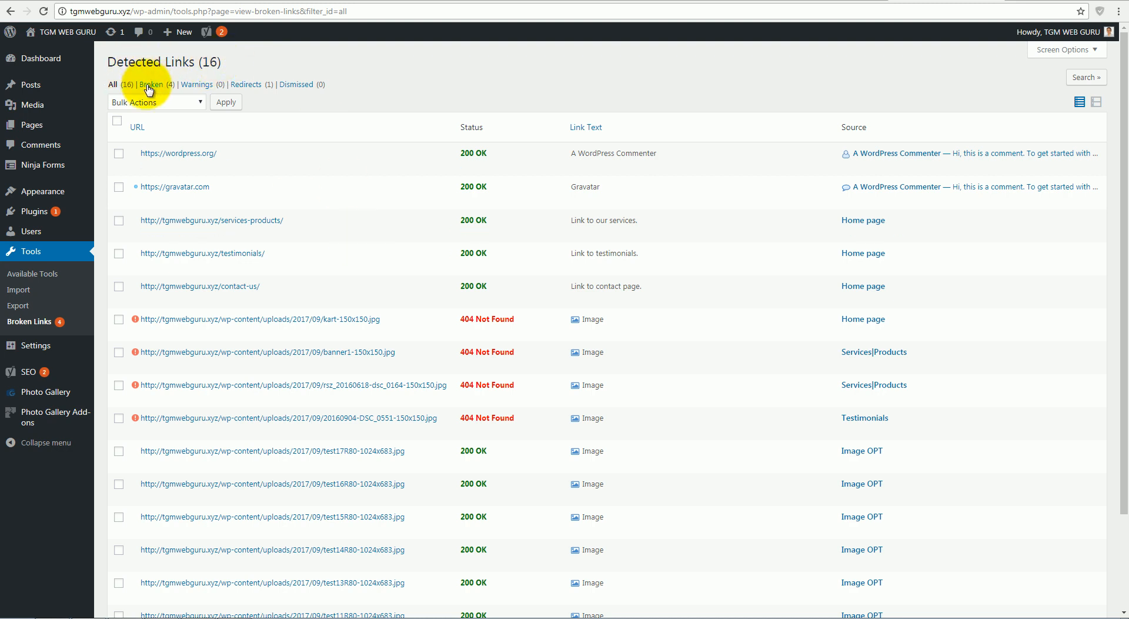
click(151, 84)
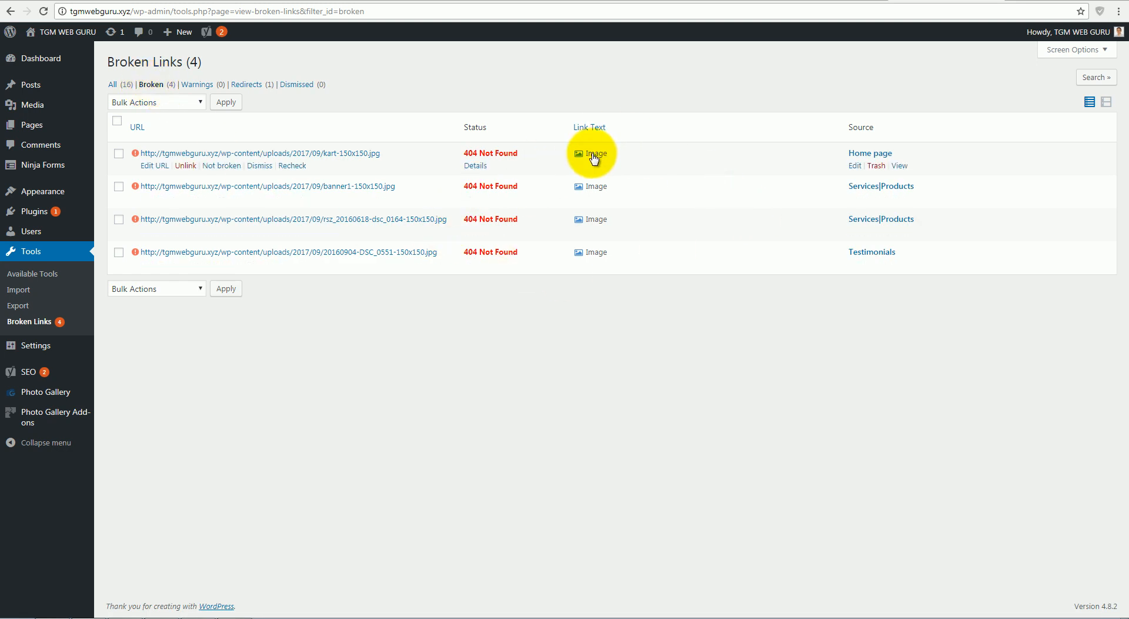
mouse_move(272, 95)
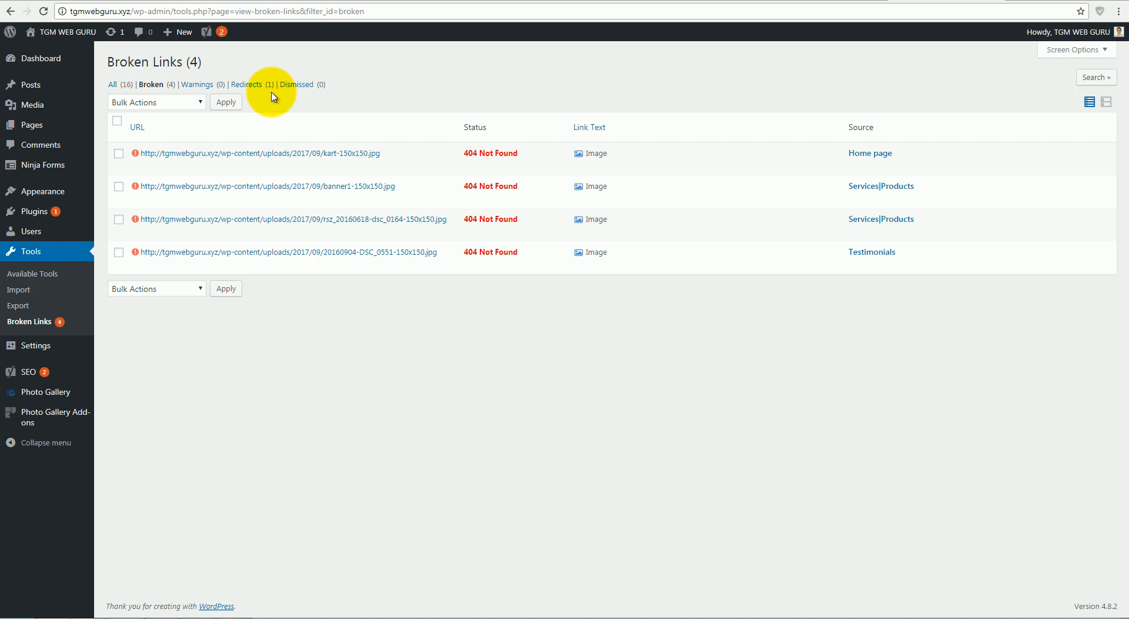
click(246, 85)
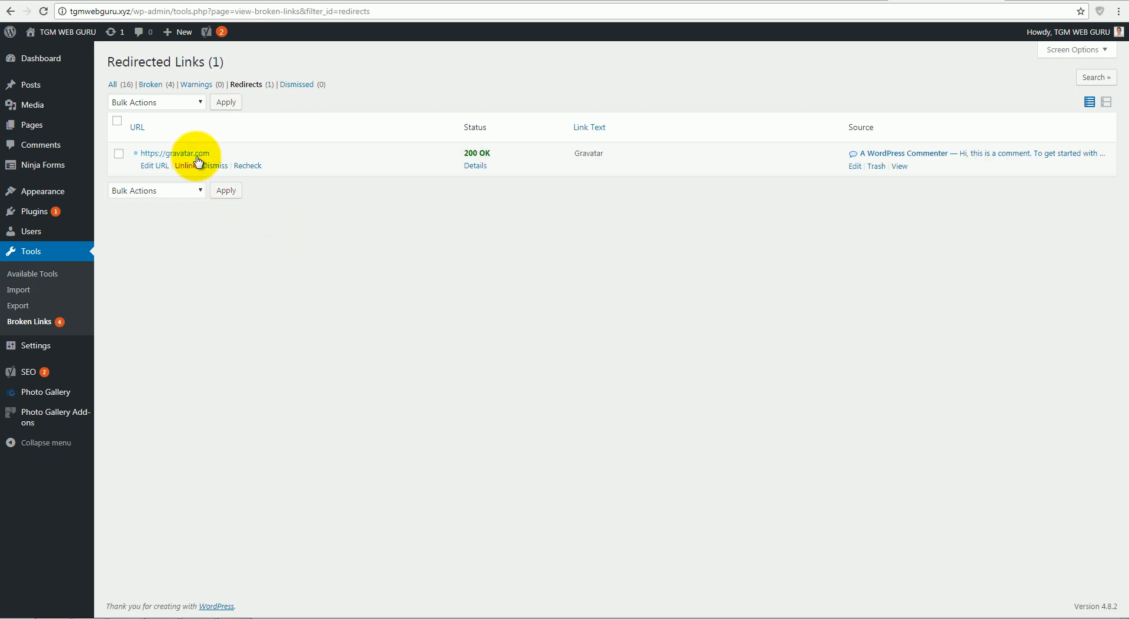
Show all detected links again, then visit the live site's front page
click(112, 85)
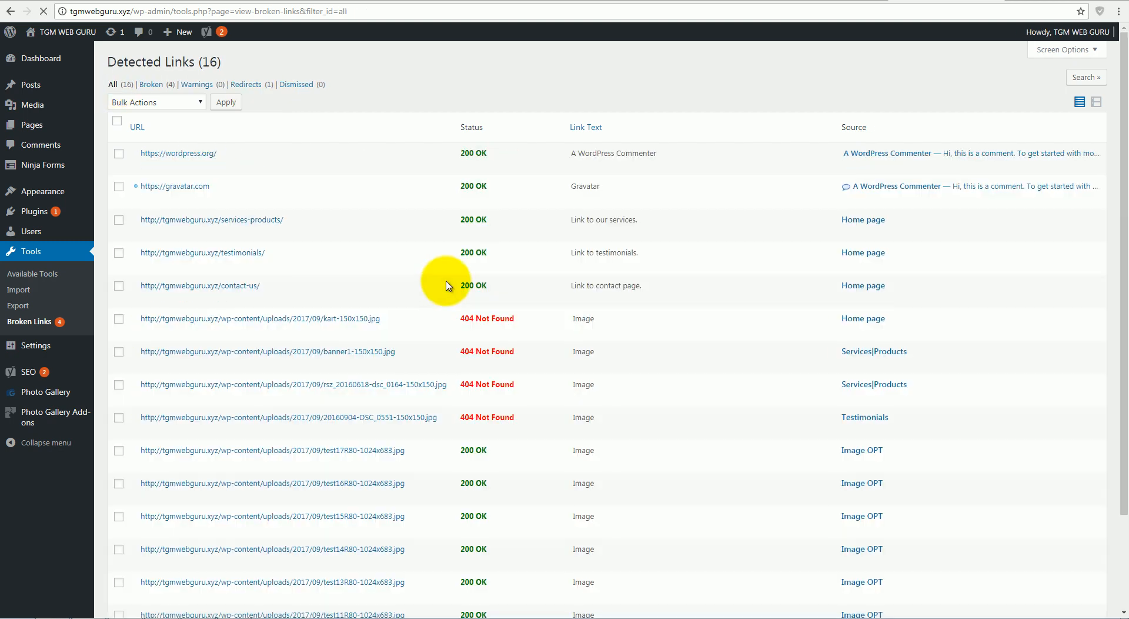
scroll(down, 3)
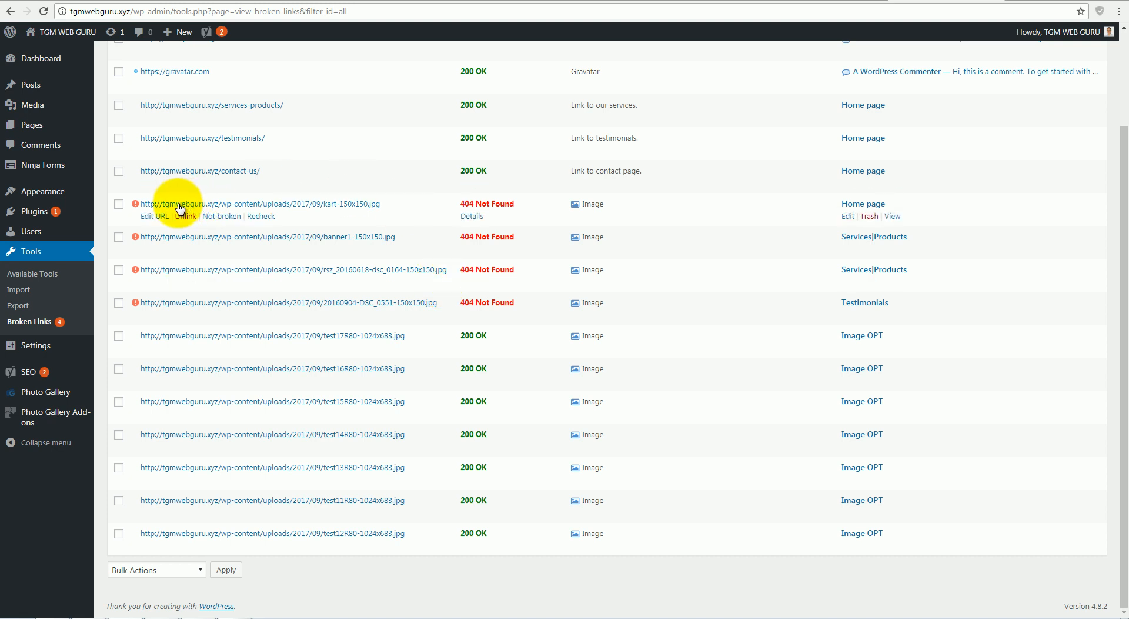
mouse_move(592, 306)
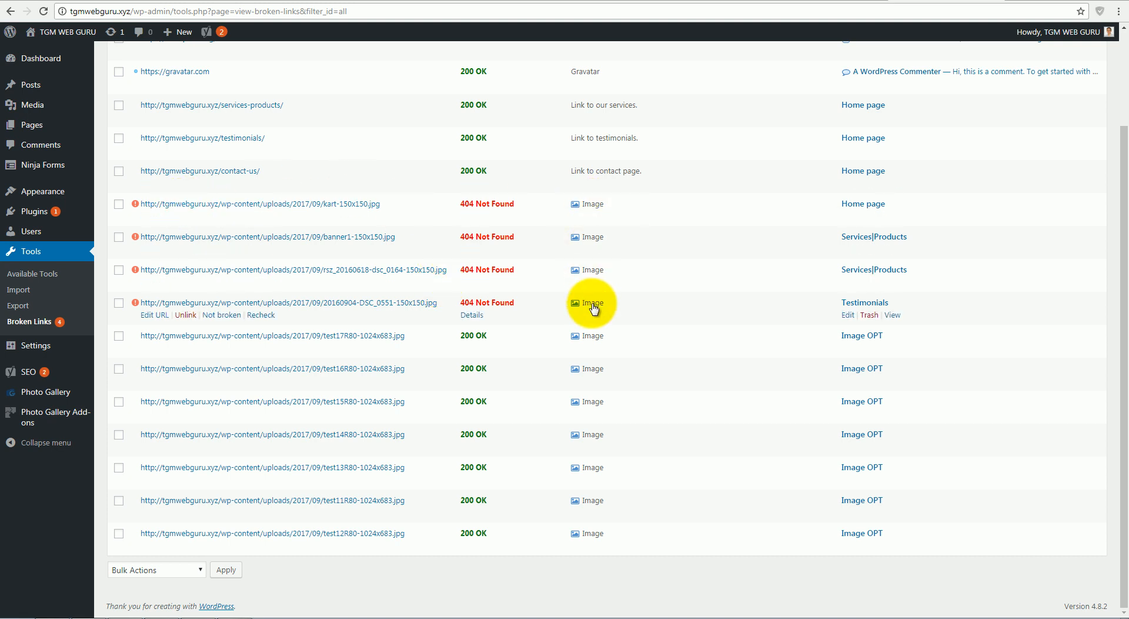
mouse_move(871, 309)
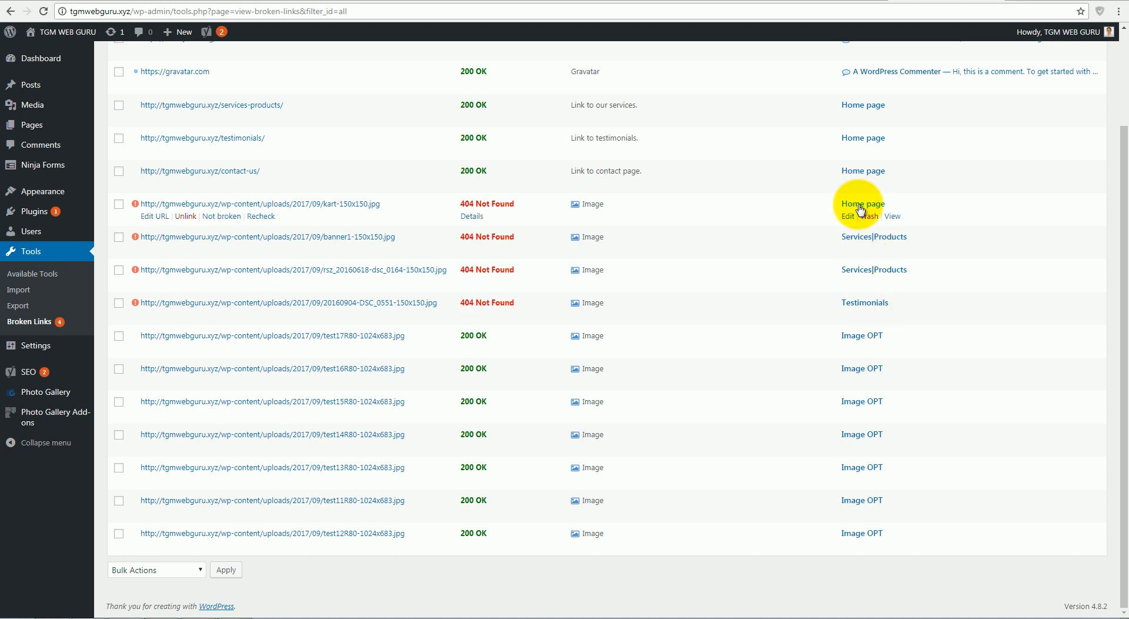
mouse_move(595, 276)
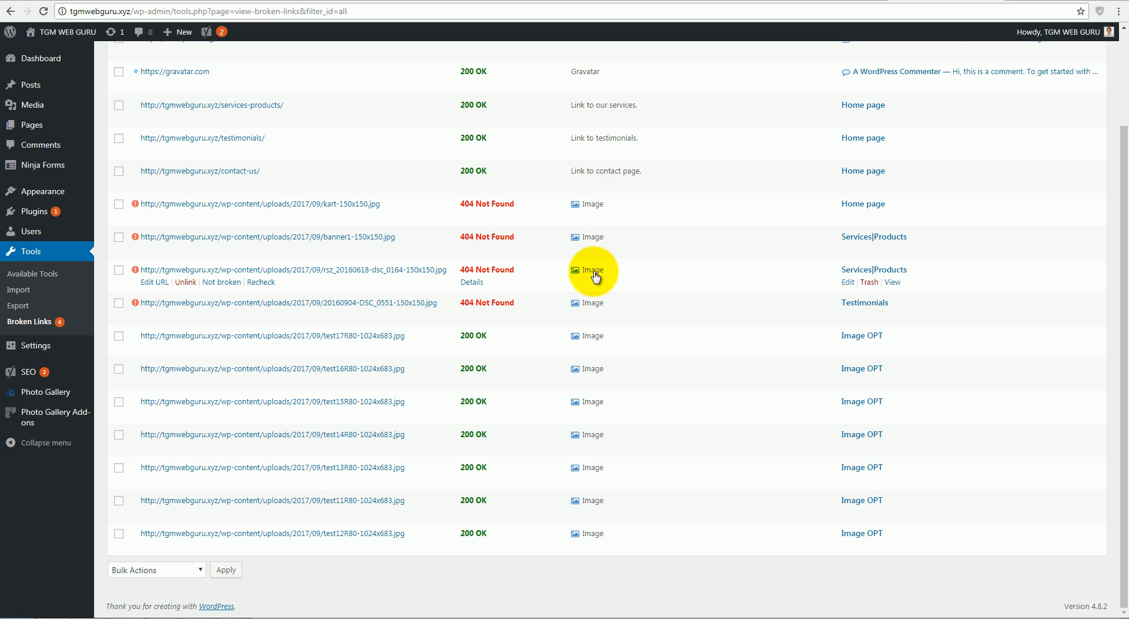
mouse_move(597, 308)
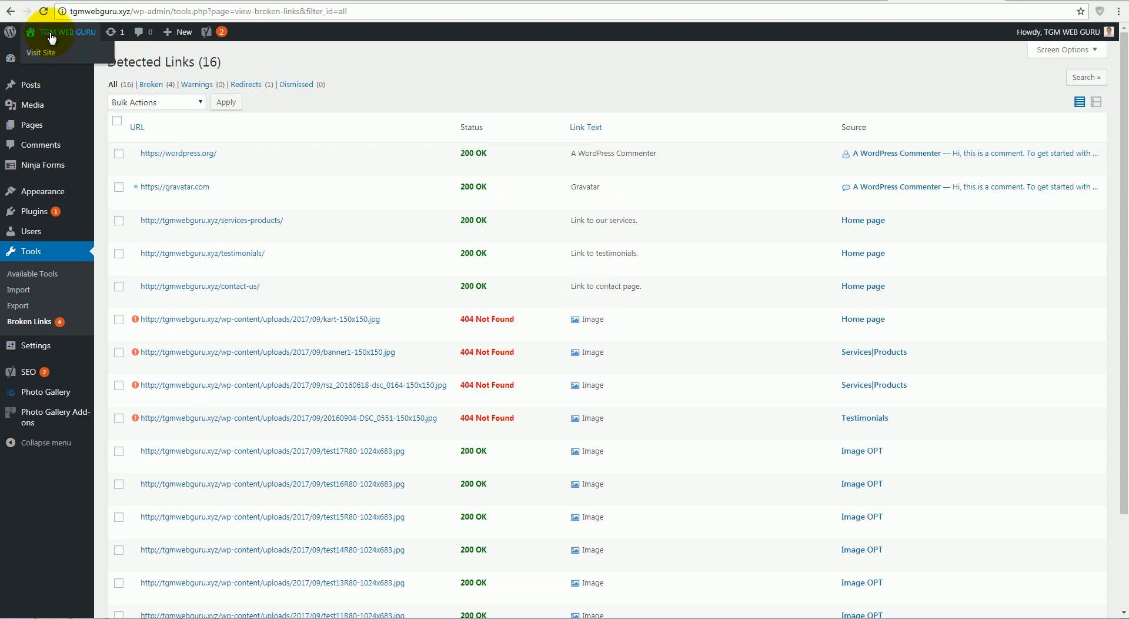
click(41, 53)
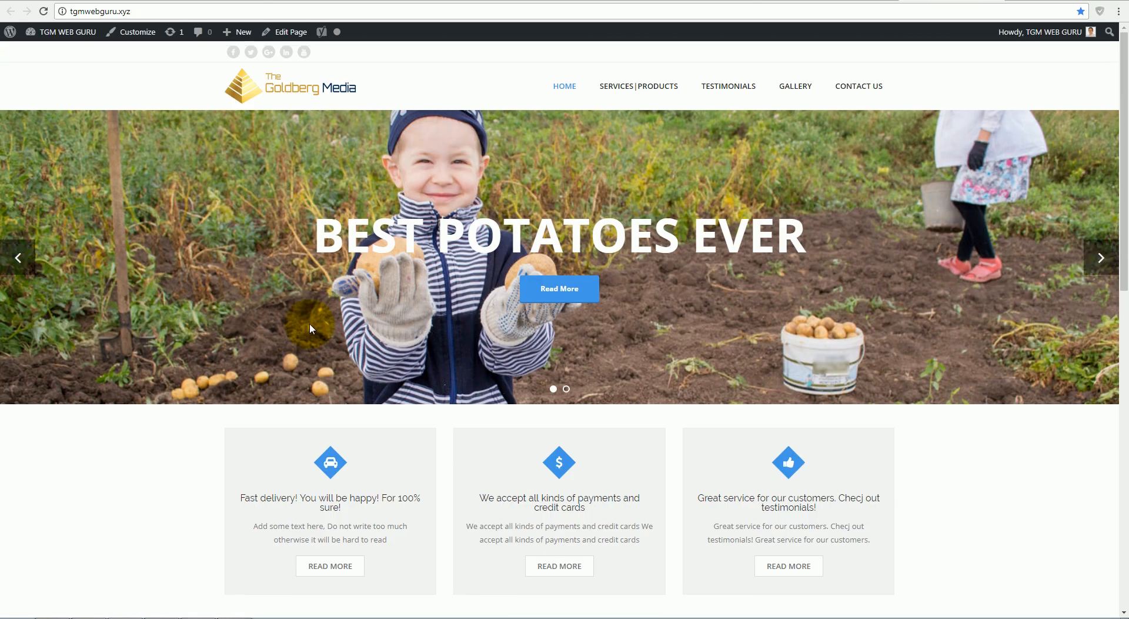
mouse_move(233, 51)
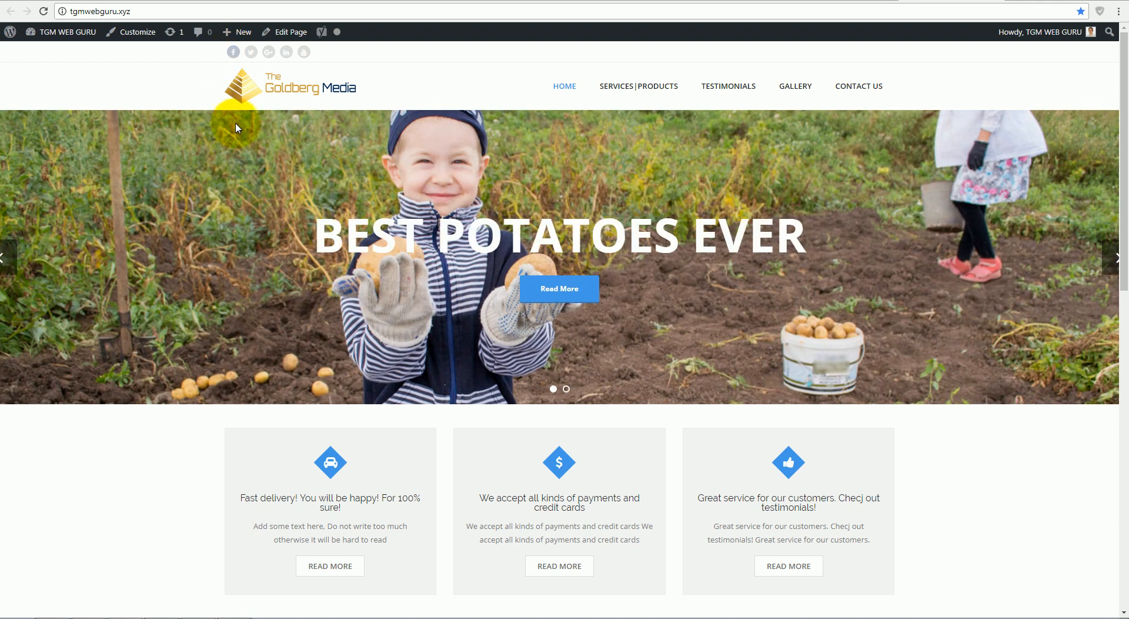
mouse_move(233, 51)
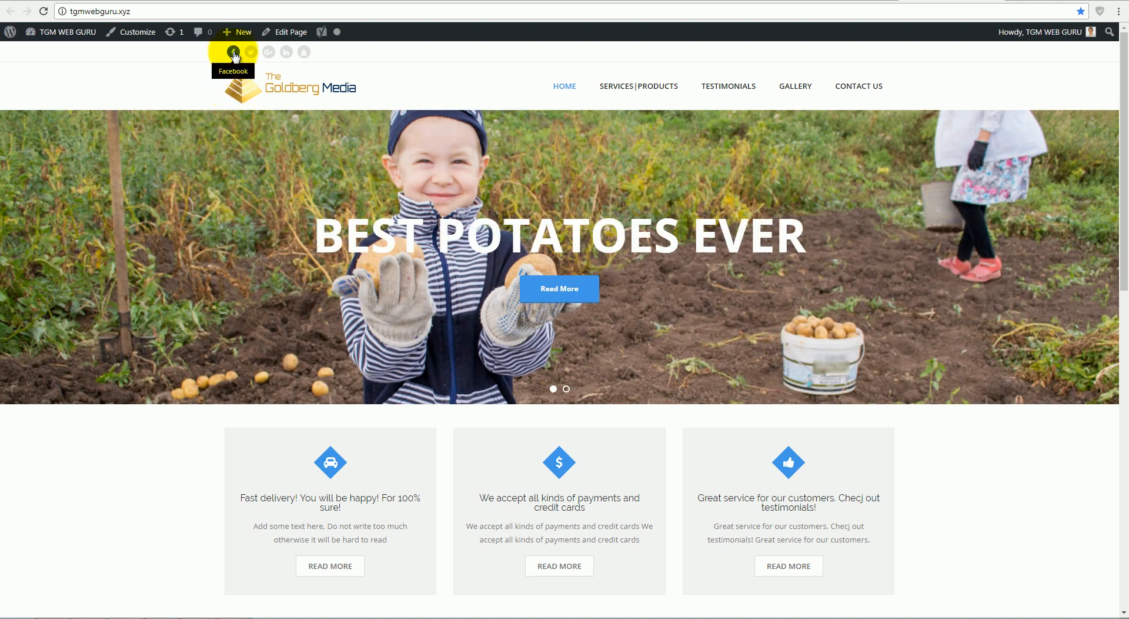
Follow a header social icon to its unreachable DNS-error page, then return to the Broken Links report
text(lklkhljk)
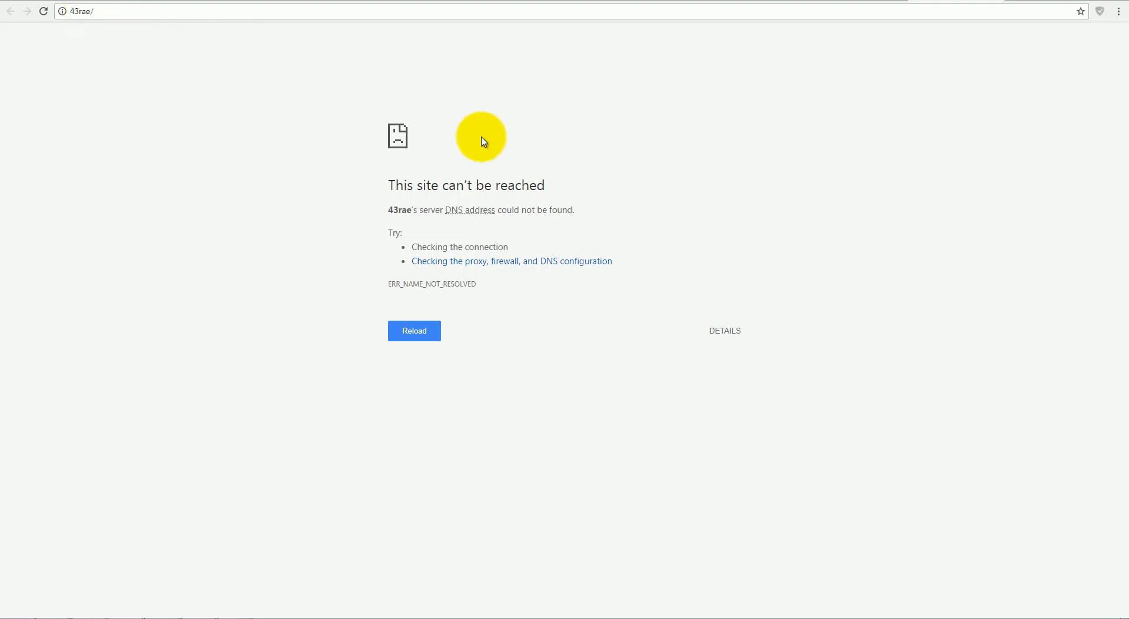
mouse_move(563, 232)
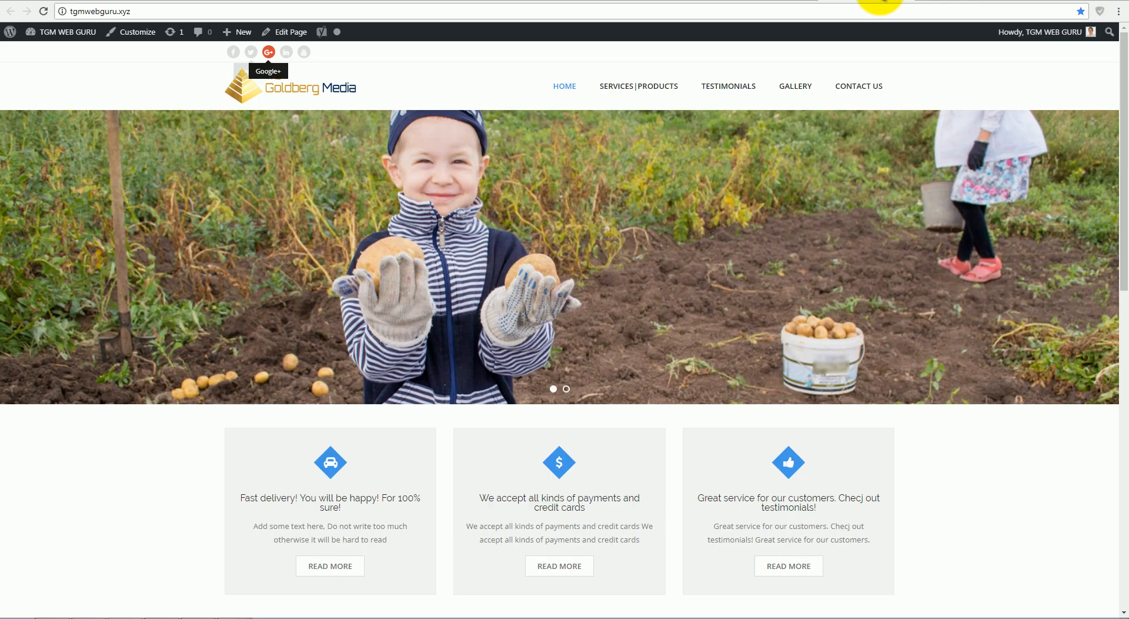
text(dsasf)
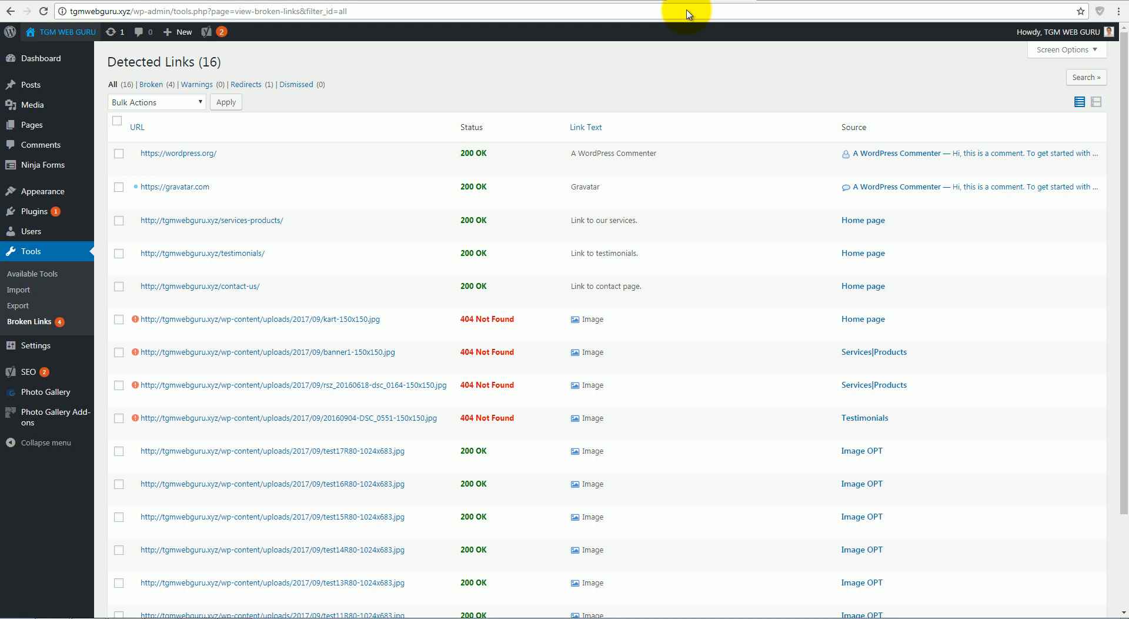
scroll(down, 3)
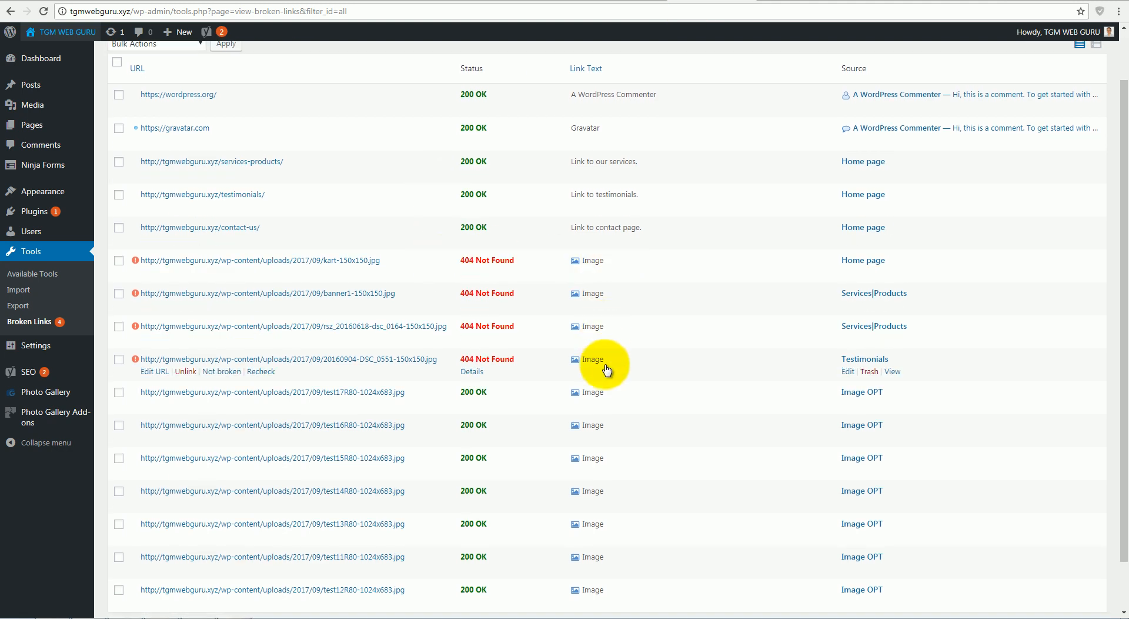
mouse_move(617, 393)
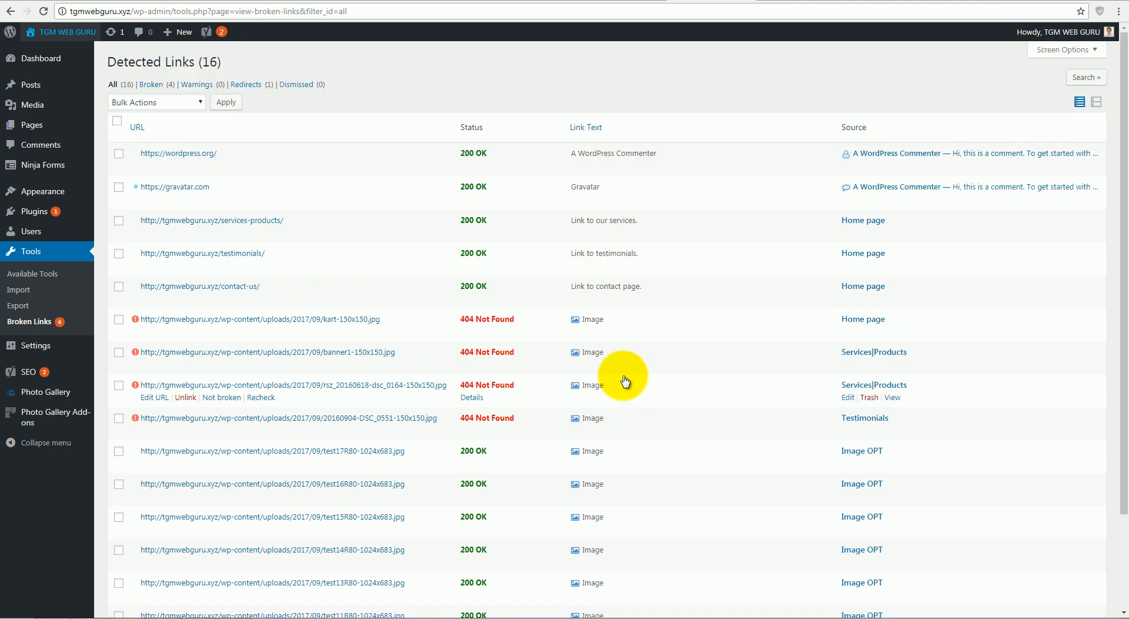
scroll(down, 3)
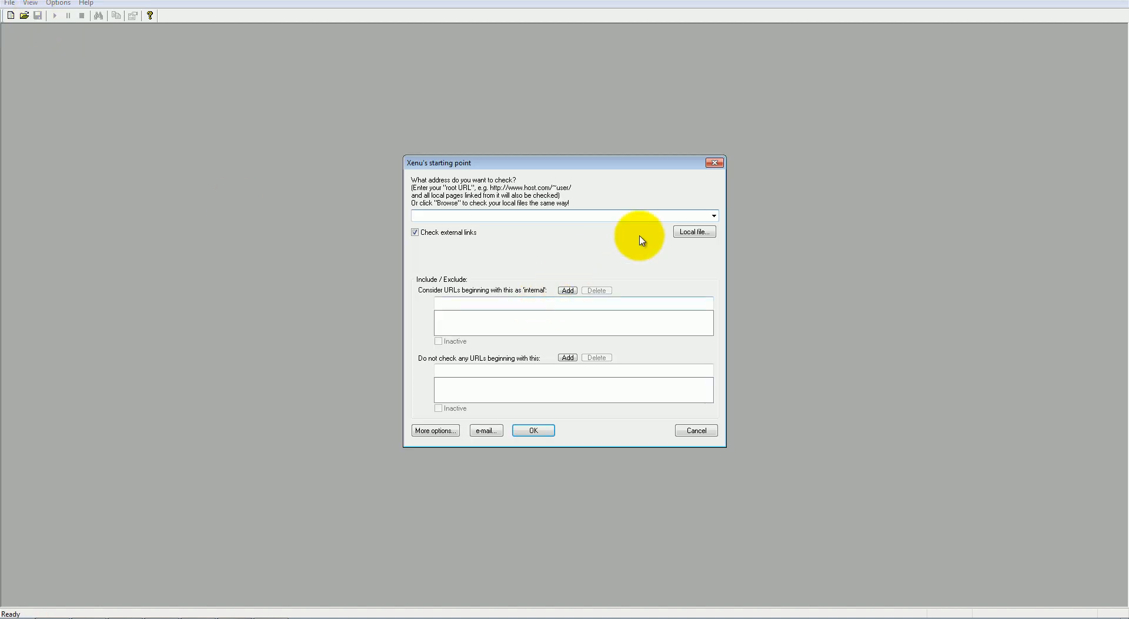
text(http://tgnwebguru.xyz)
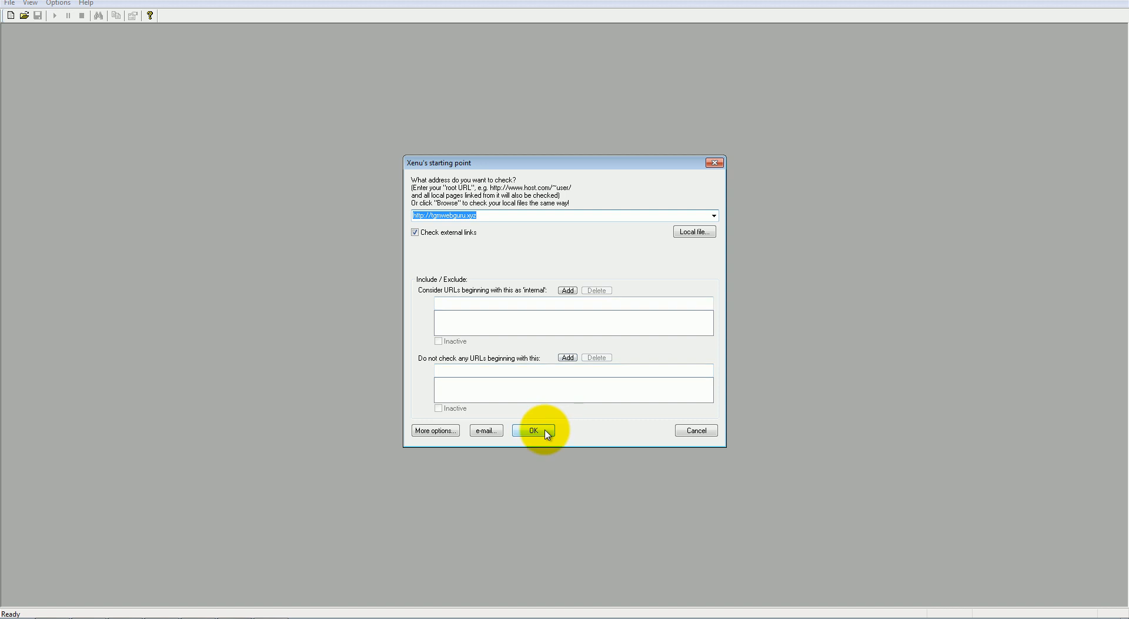
click(534, 431)
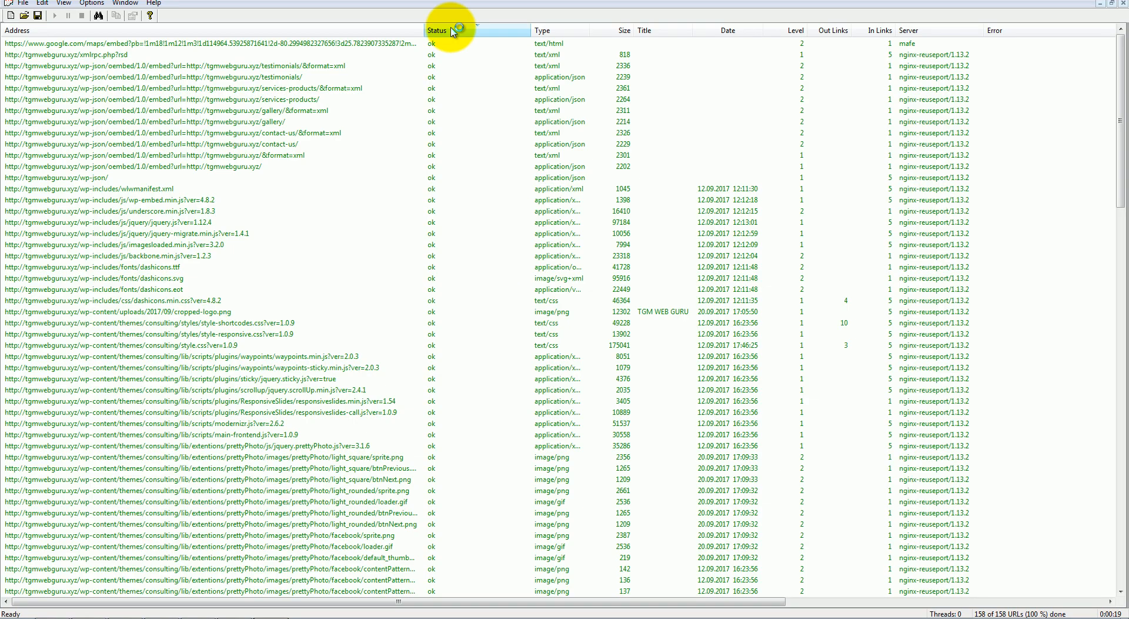
Sort the Xenu results by the Status column so error rows come first
click(437, 30)
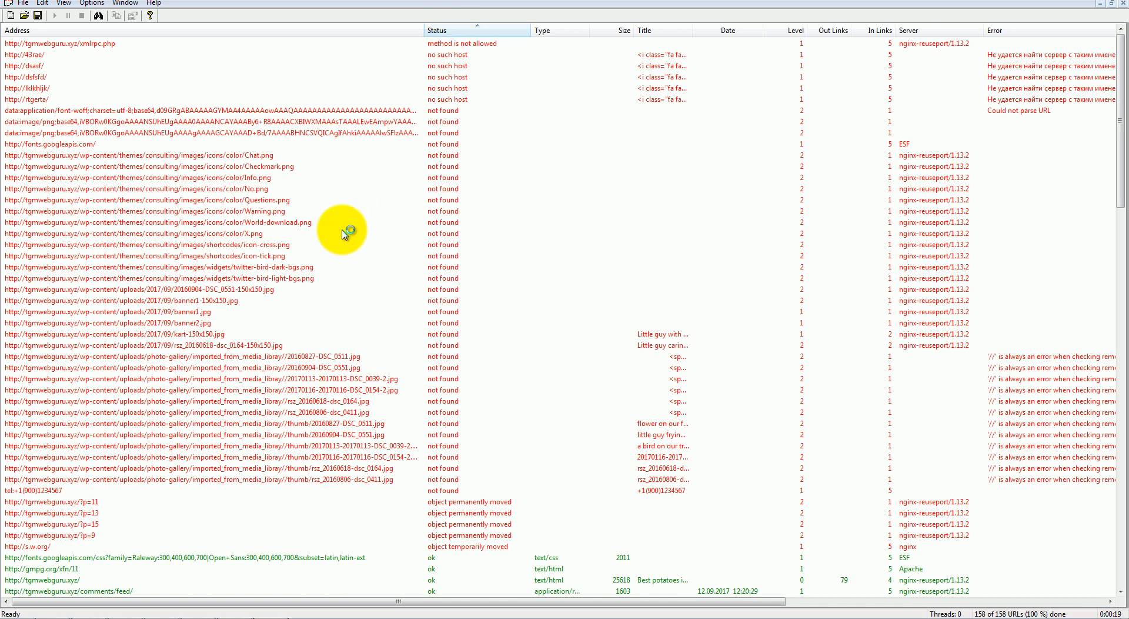
mouse_move(358, 249)
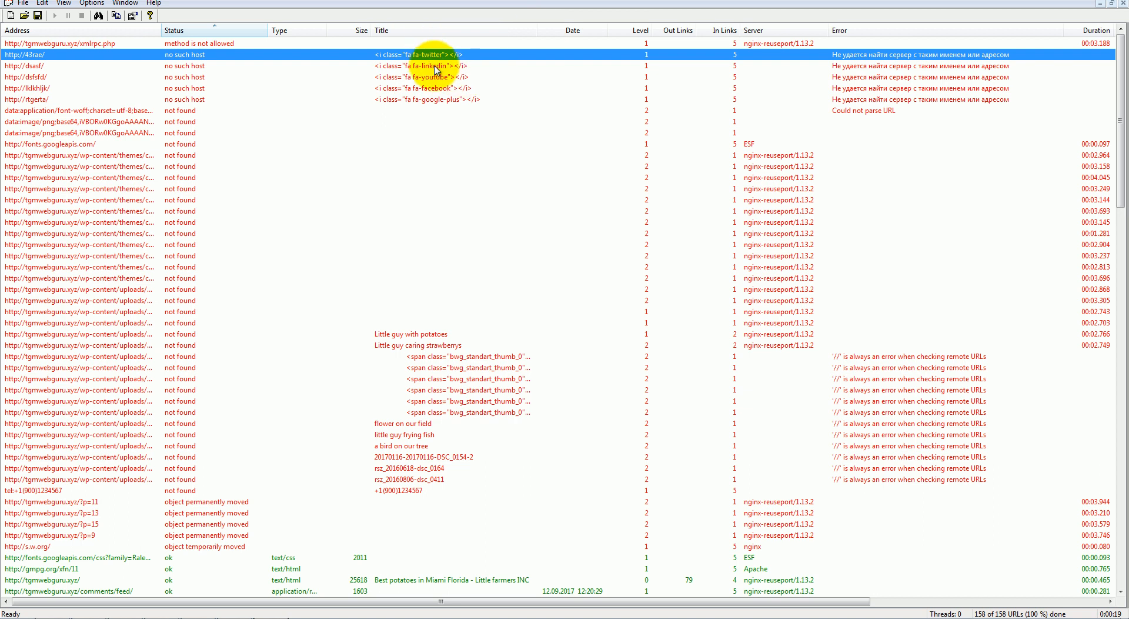
mouse_move(448, 113)
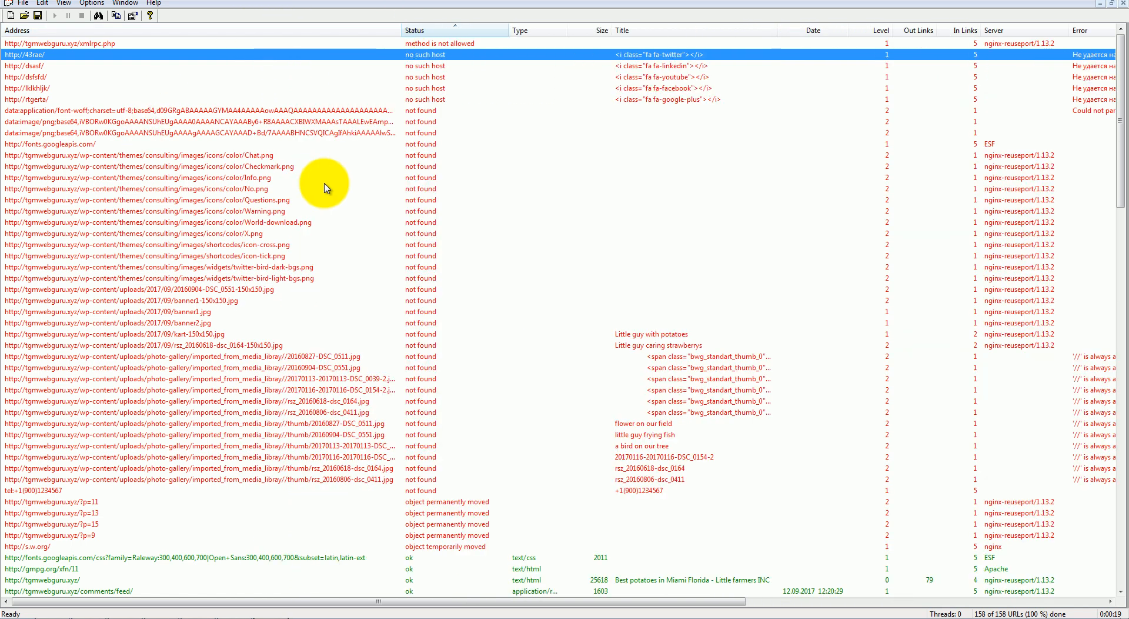
mouse_move(259, 207)
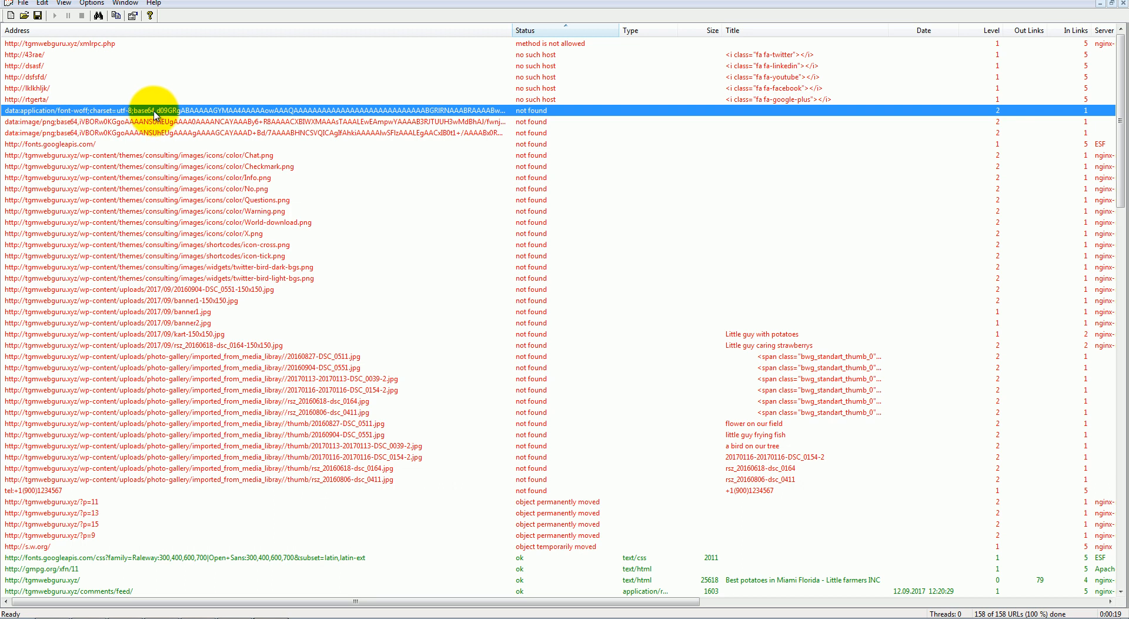
View URL properties of the ?p=15 row, confirming the contact-us page links to it
right_click(153, 111)
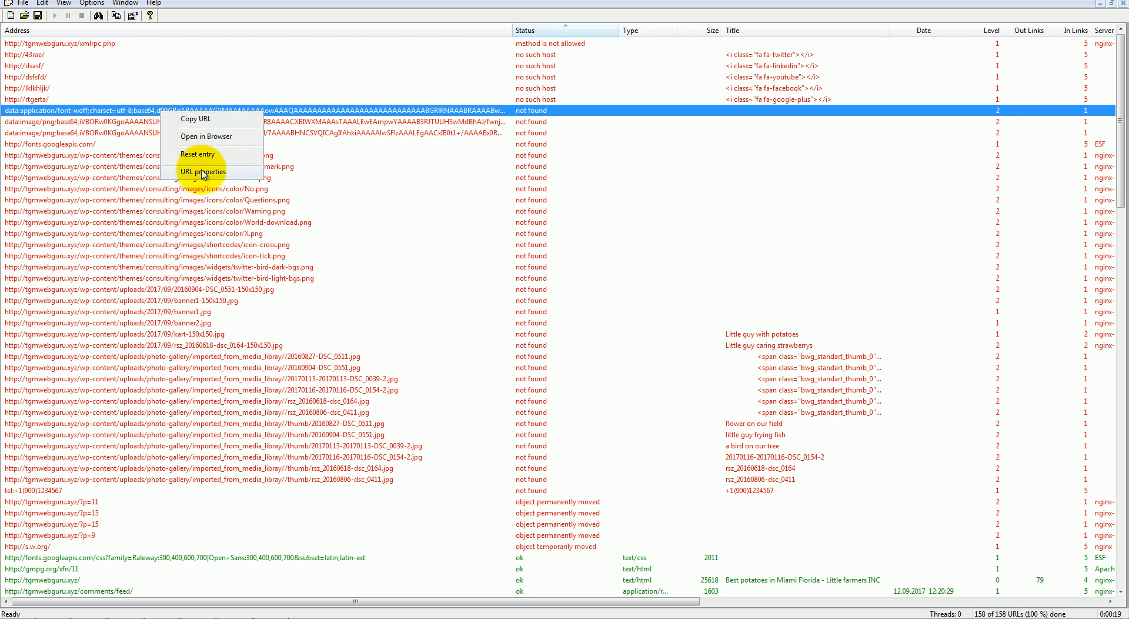
click(203, 172)
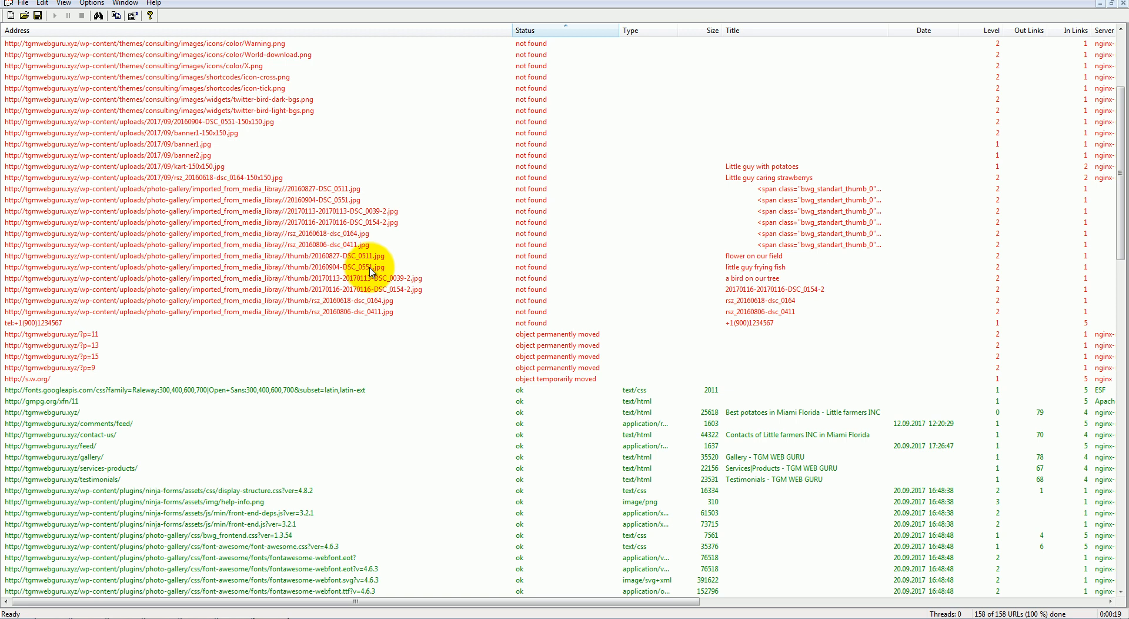
mouse_move(166, 378)
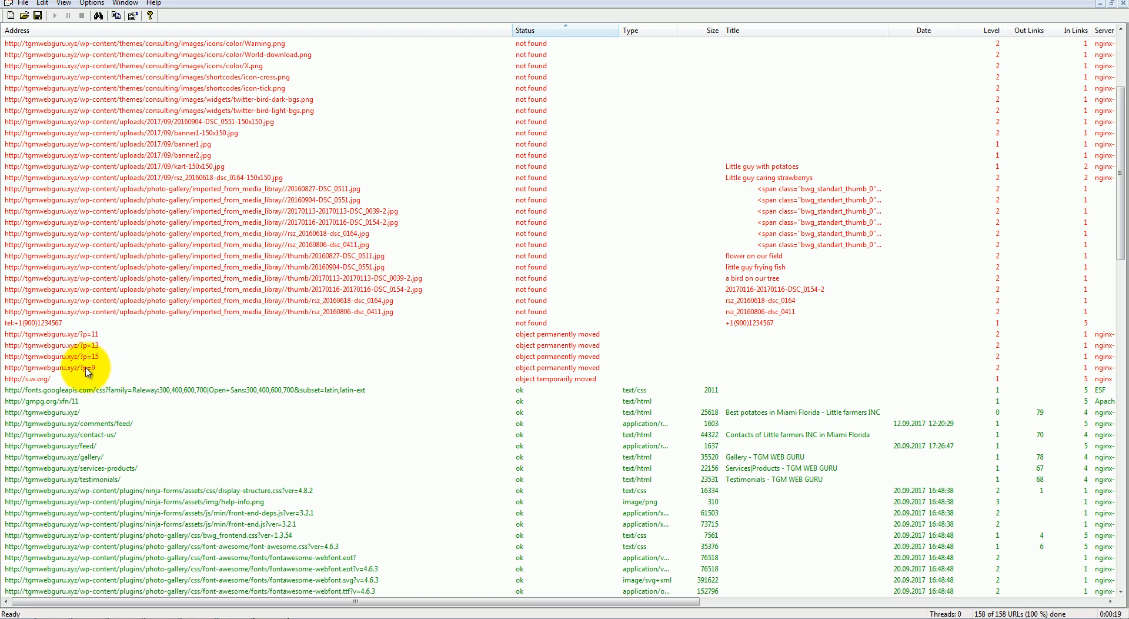
double_click(52, 356)
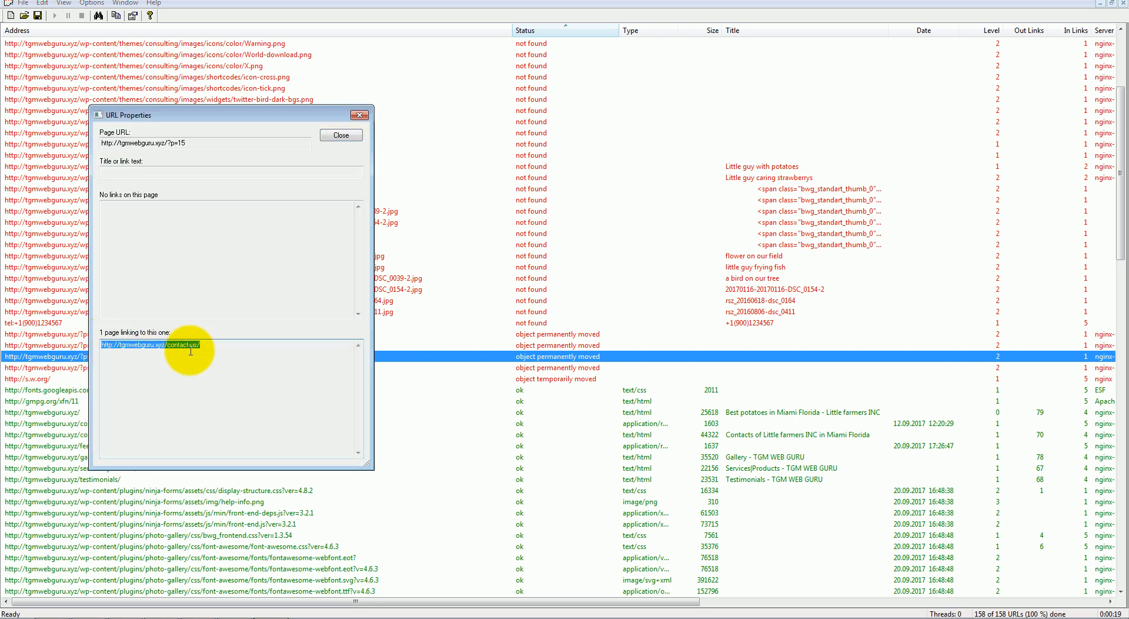
click(340, 135)
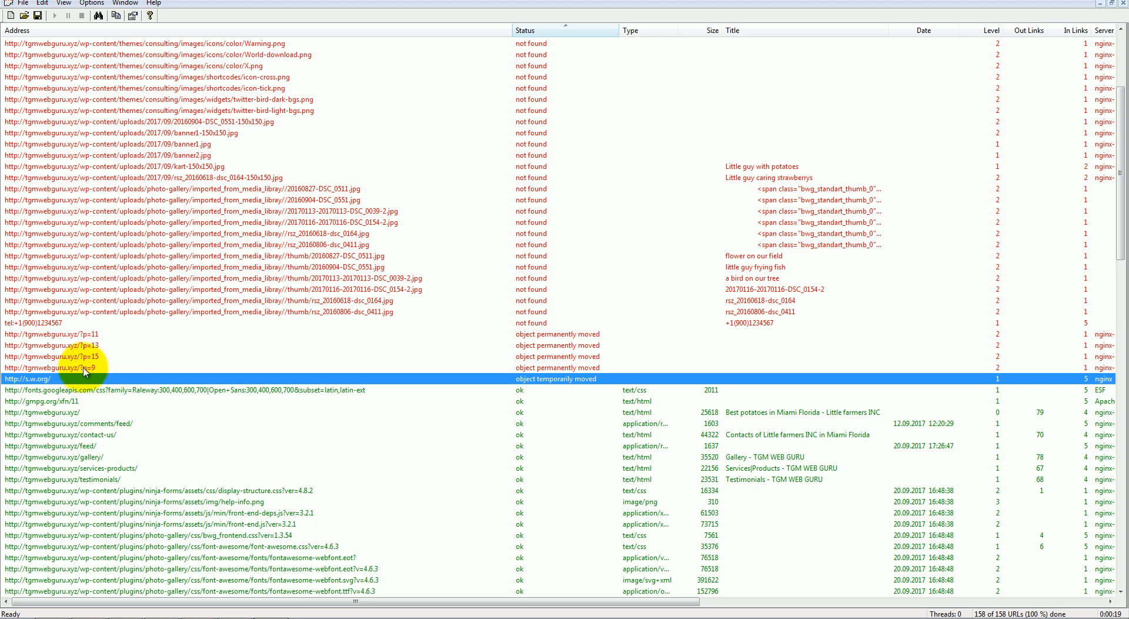
click(50, 367)
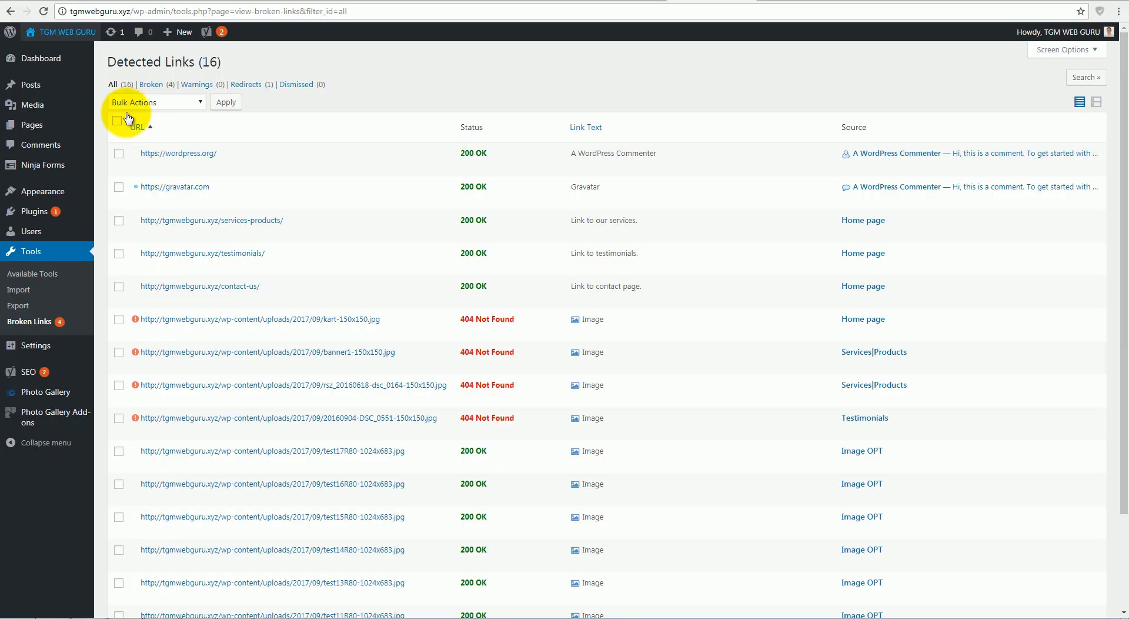
Show Installed Plugins listing Broken Link Checker version 1.11.5
click(33, 211)
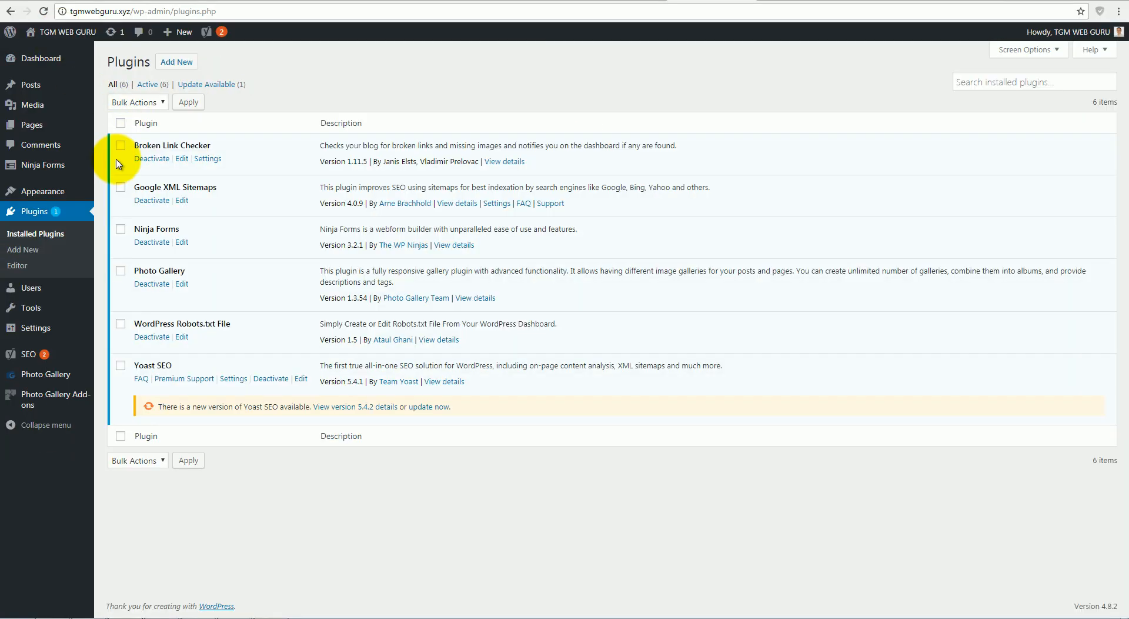
mouse_move(214, 152)
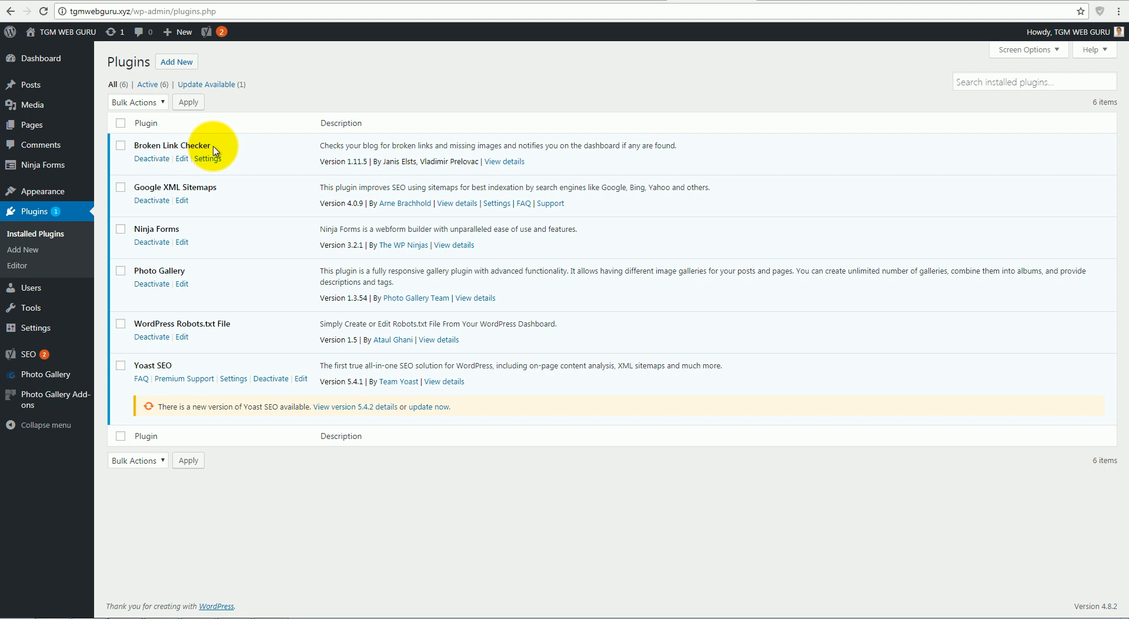
mouse_move(227, 160)
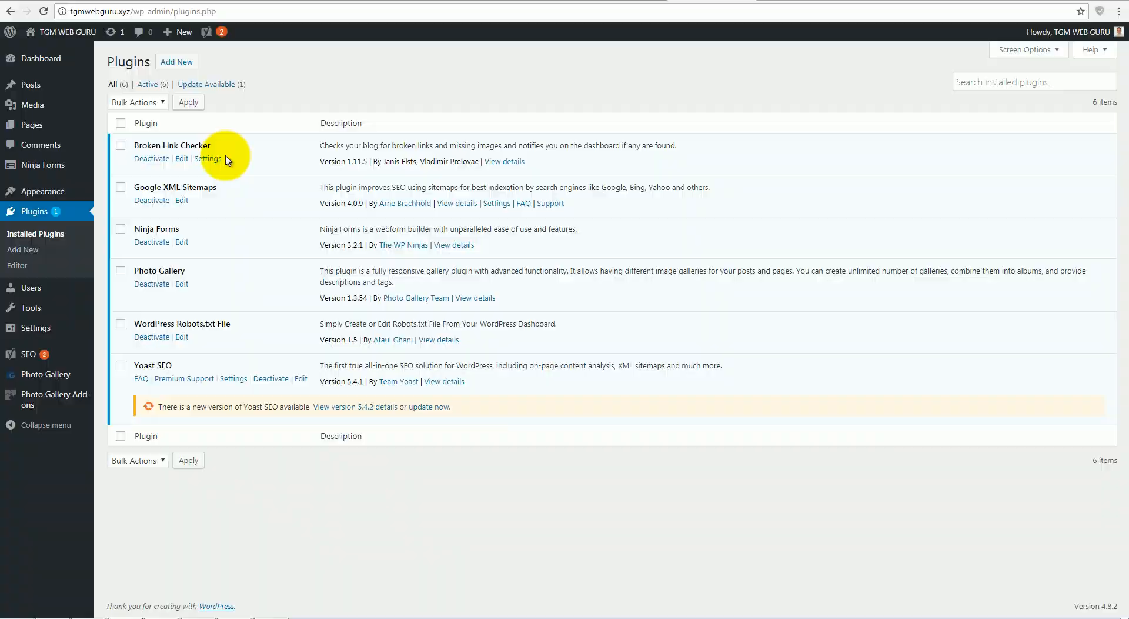
mouse_move(513, 445)
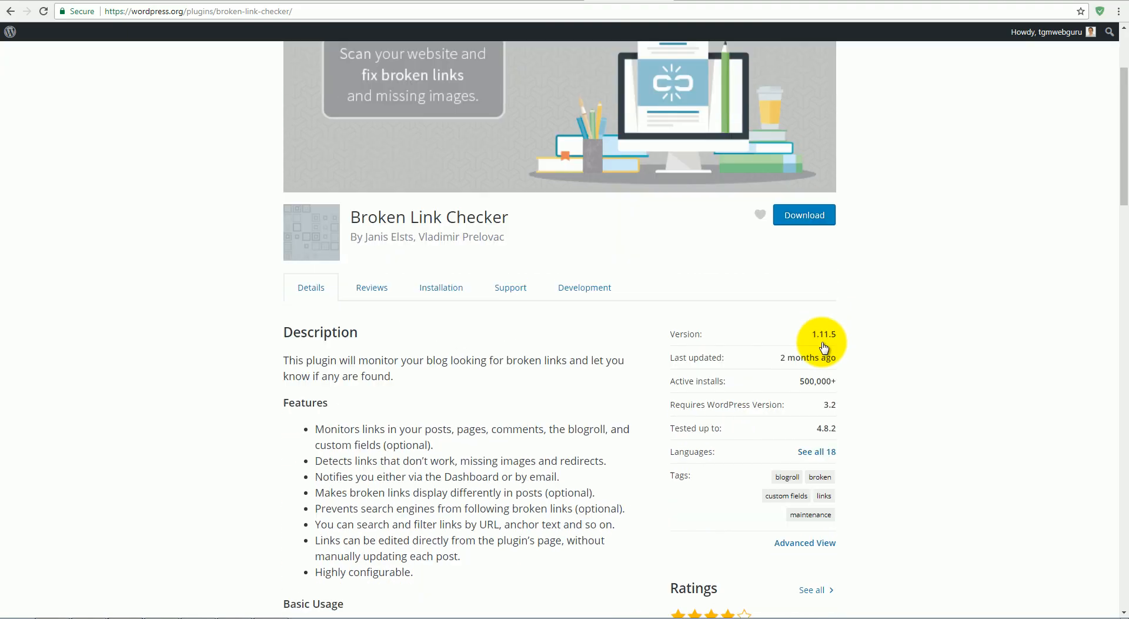
scroll(down, 3)
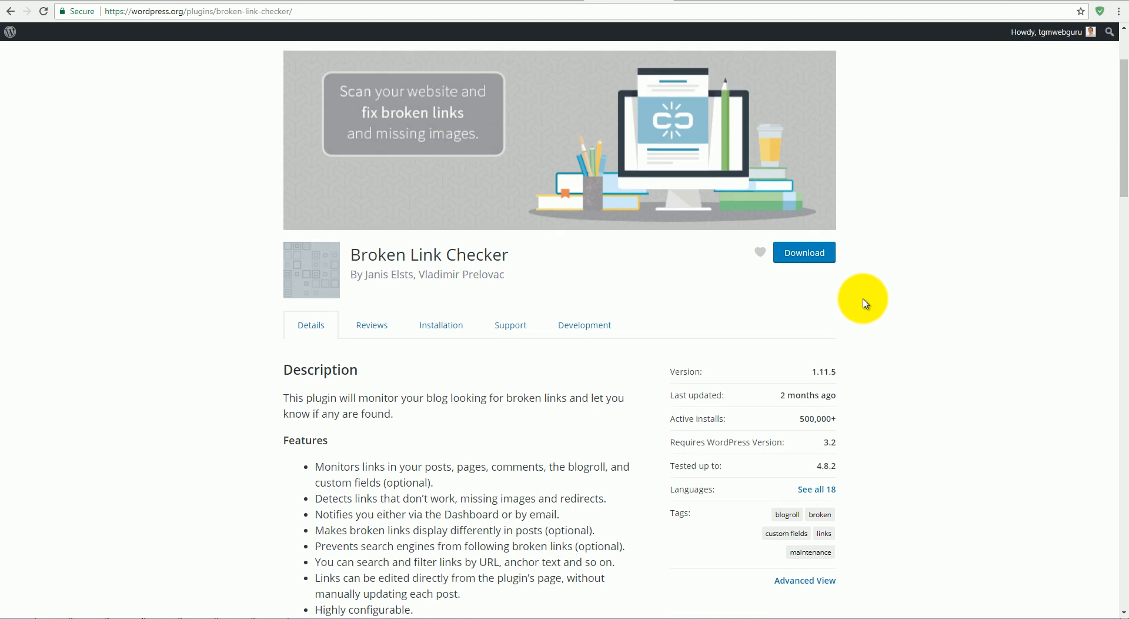
mouse_move(874, 357)
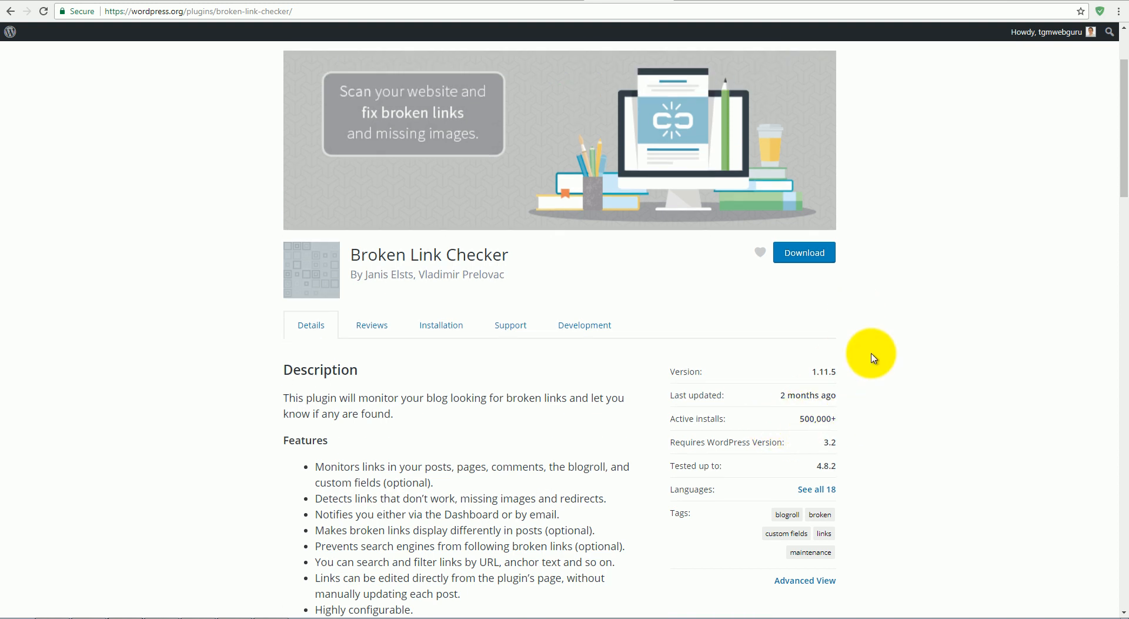
scroll(down, 3)
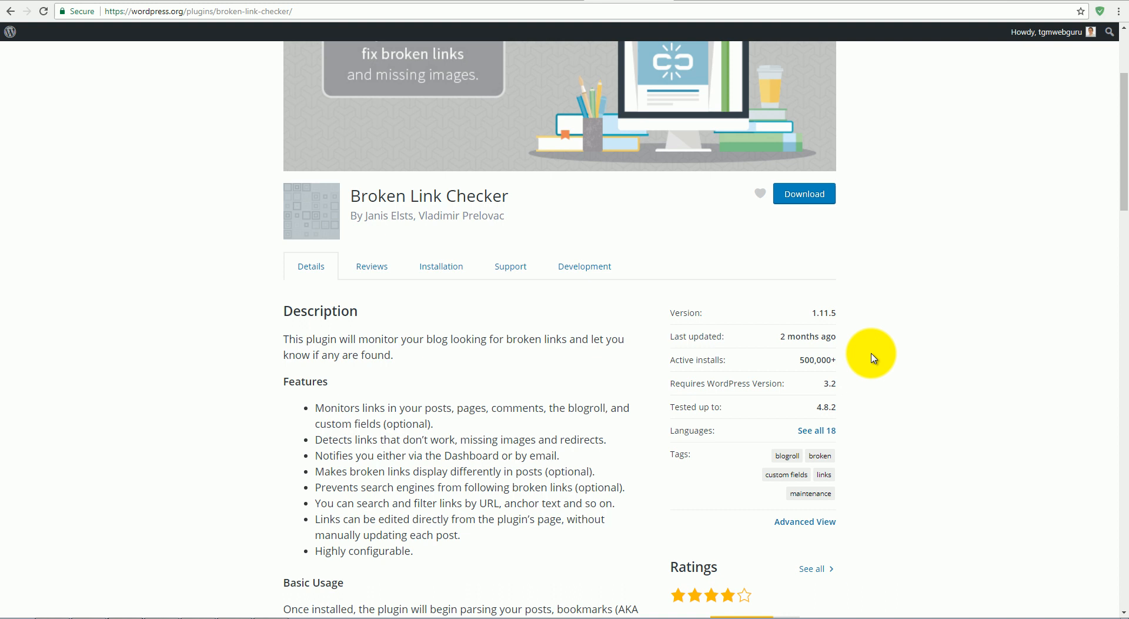
scroll(up, 3)
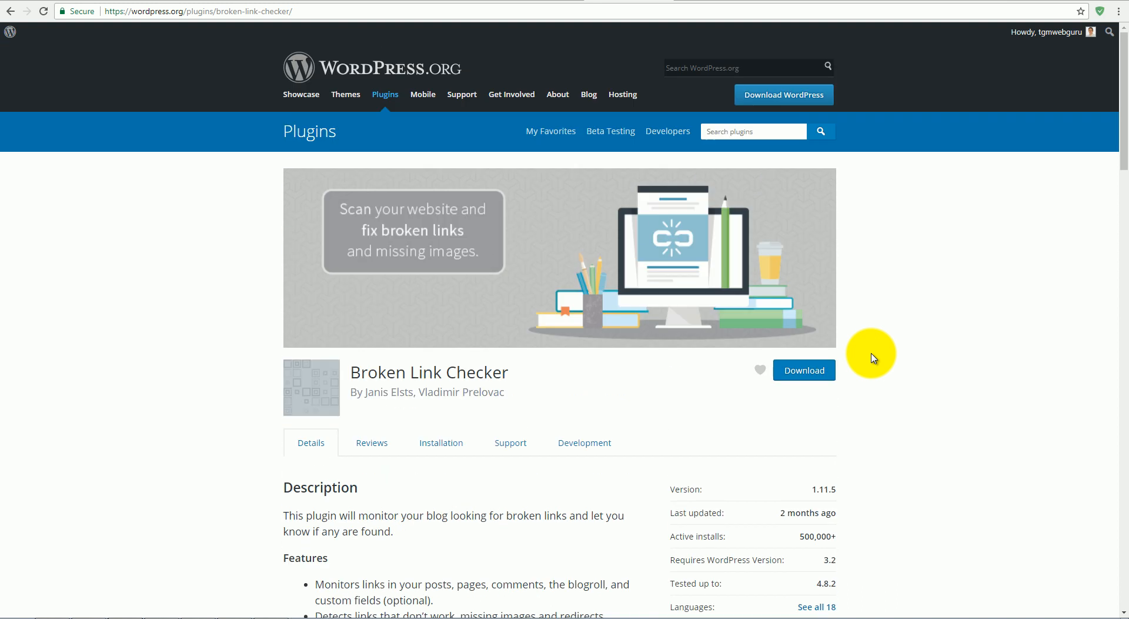